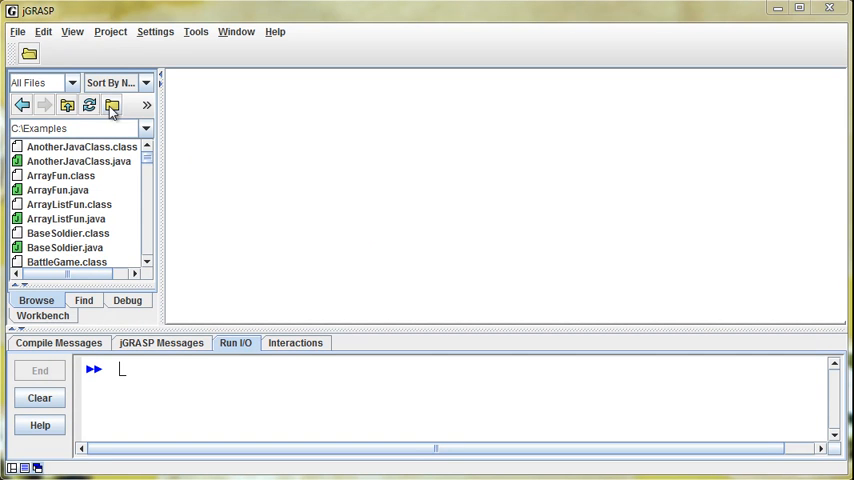
# Create a new blank Java source file from the File menu.
pyautogui.click(16, 32)
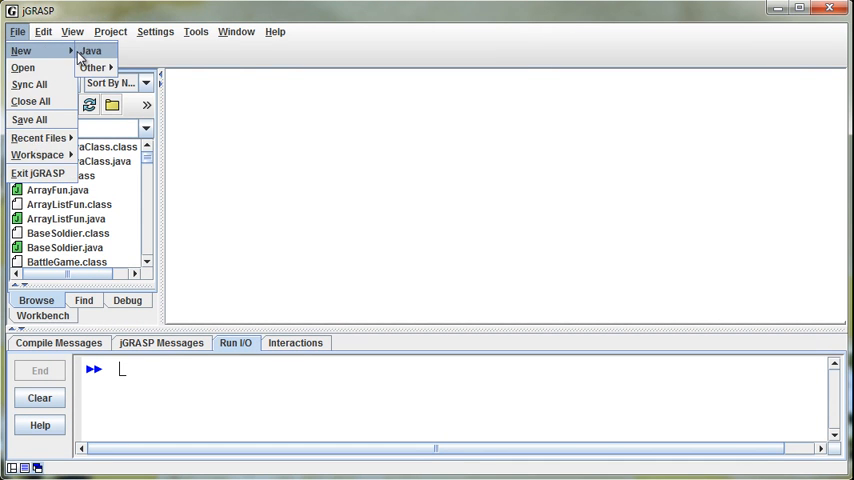
pyautogui.click(92, 52)
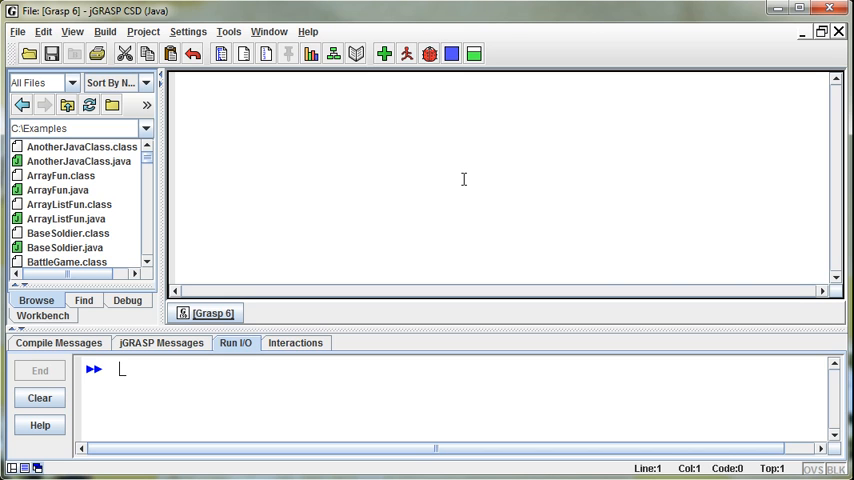
# Declare public class FileOutFun with a public static void main(String[] args) method.
pyautogui.write('pu')
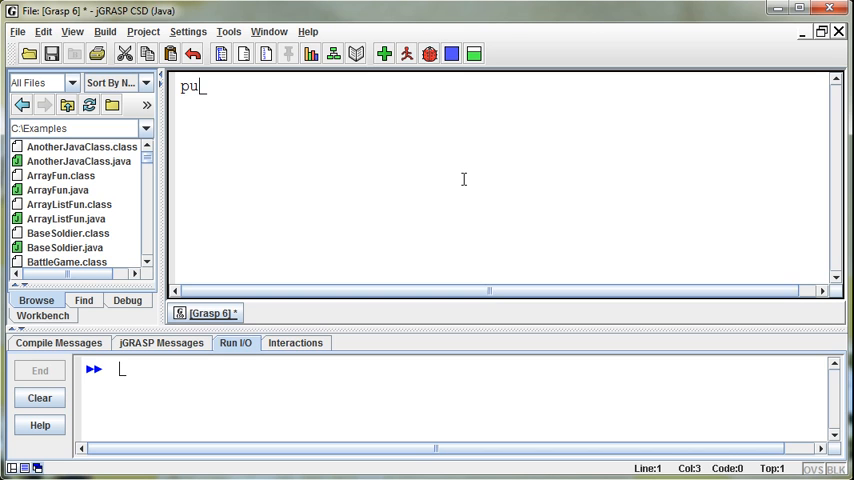
pyautogui.write('blic class')
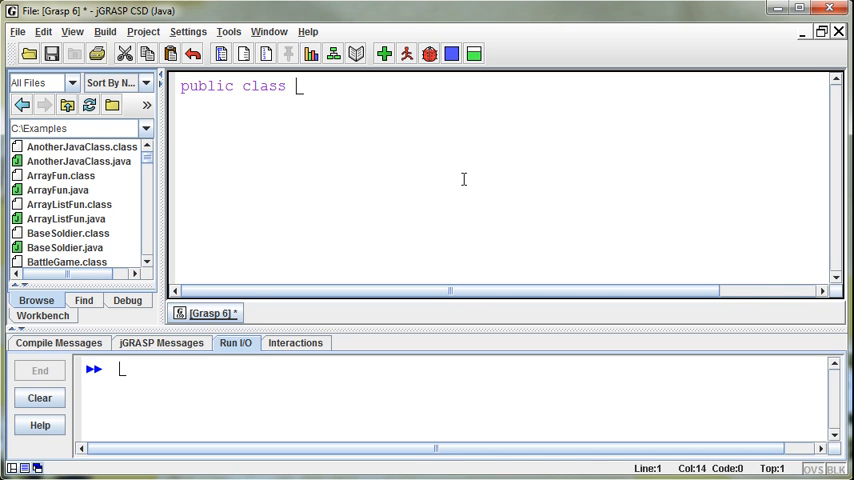
pyautogui.write('FileOutFun')
pyautogui.write('{')
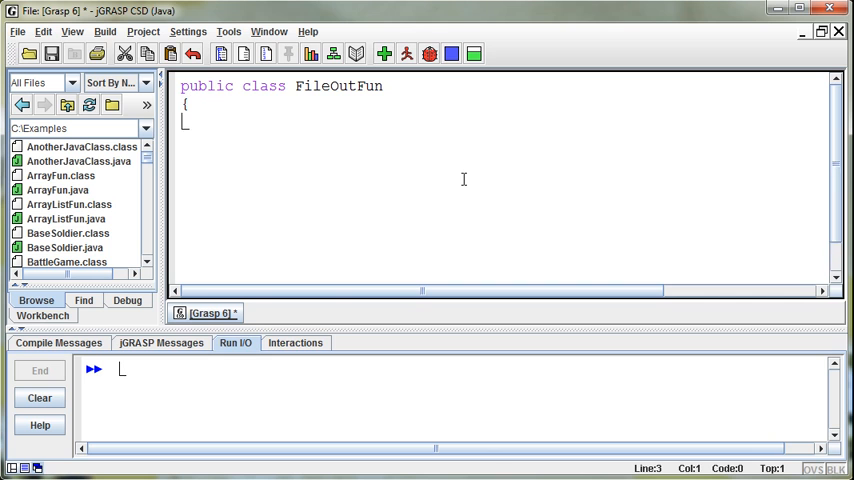
pyautogui.write('publi')
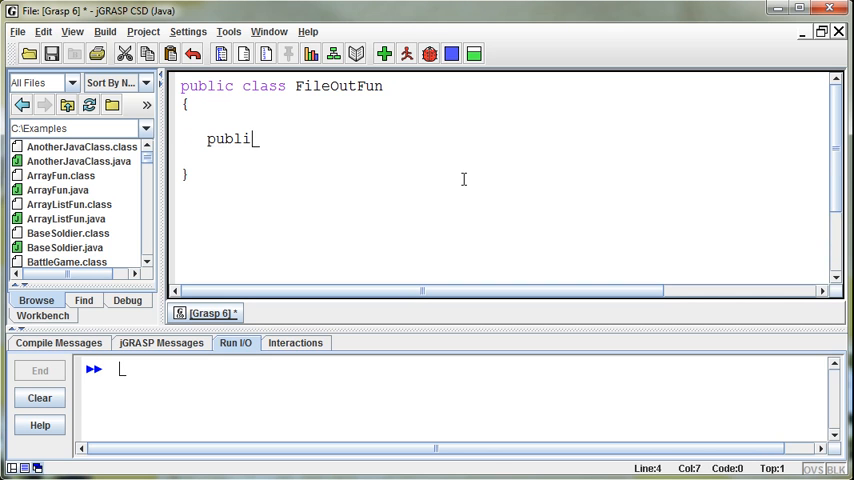
pyautogui.write('c static voi')
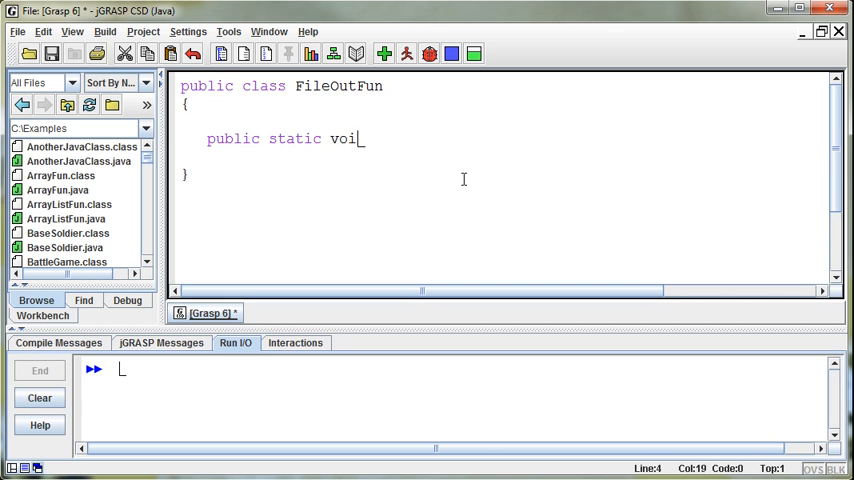
pyautogui.write('d main (STring[')
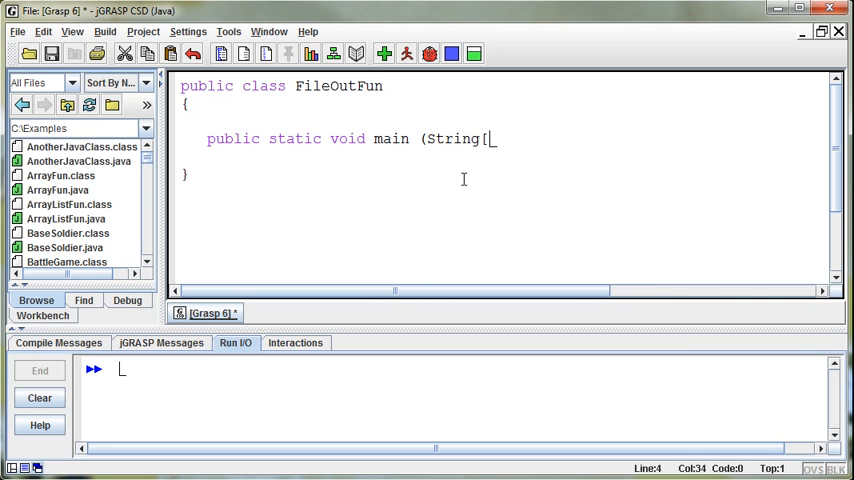
pyautogui.write('] args)')
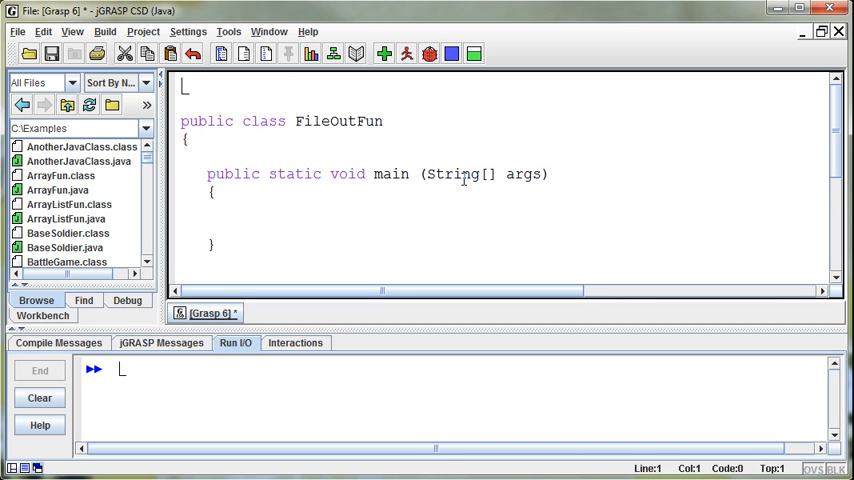
# Add import java.io.PrintWriter; as the first line of the file.
pyautogui.write('import java.')
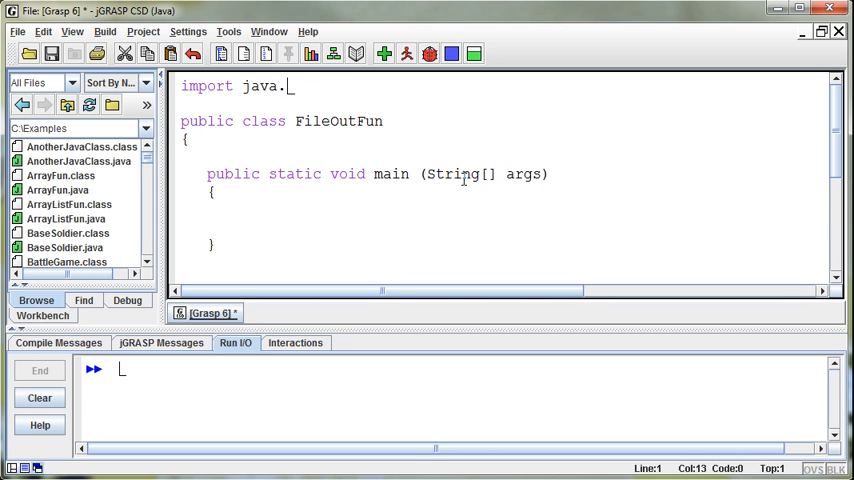
pyautogui.write('io.')
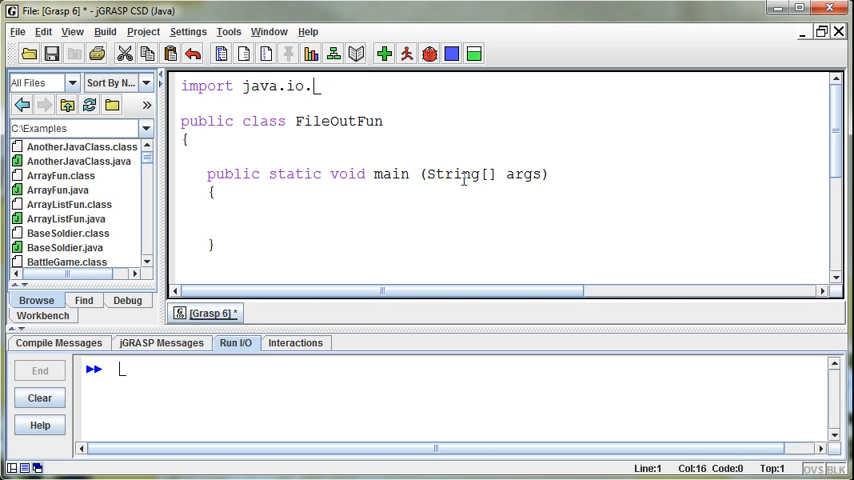
pyautogui.write('Prin')
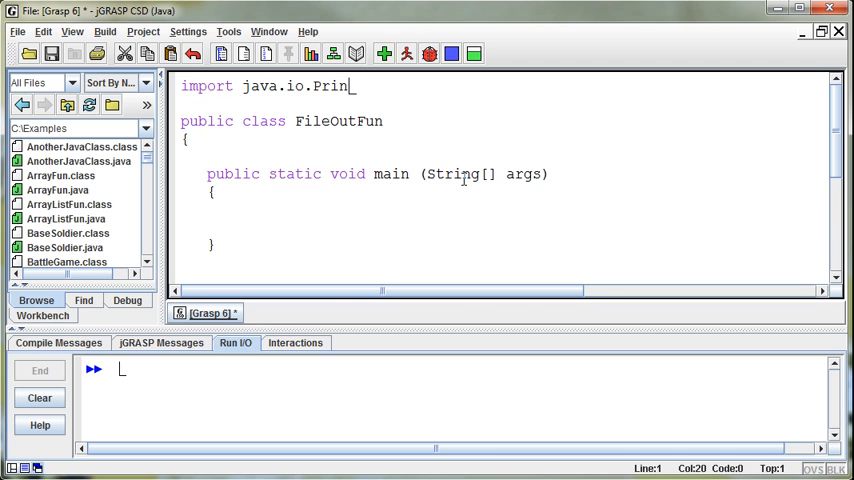
pyautogui.write('t')
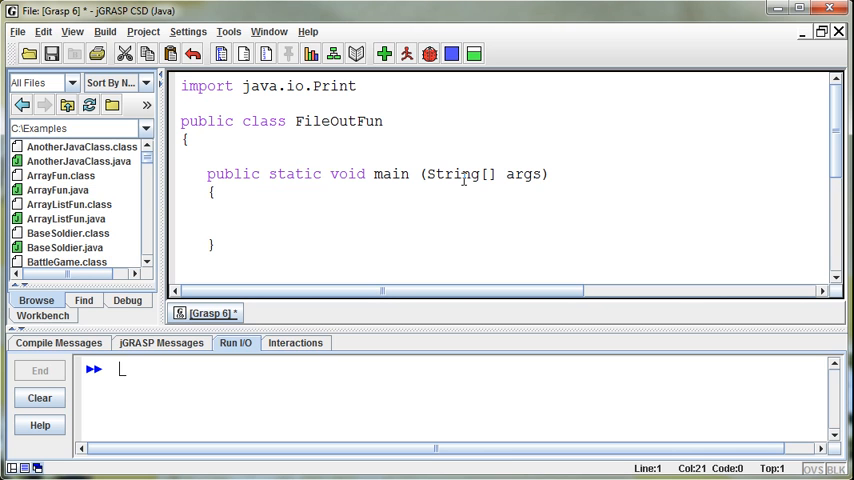
pyautogui.write('Writer;')
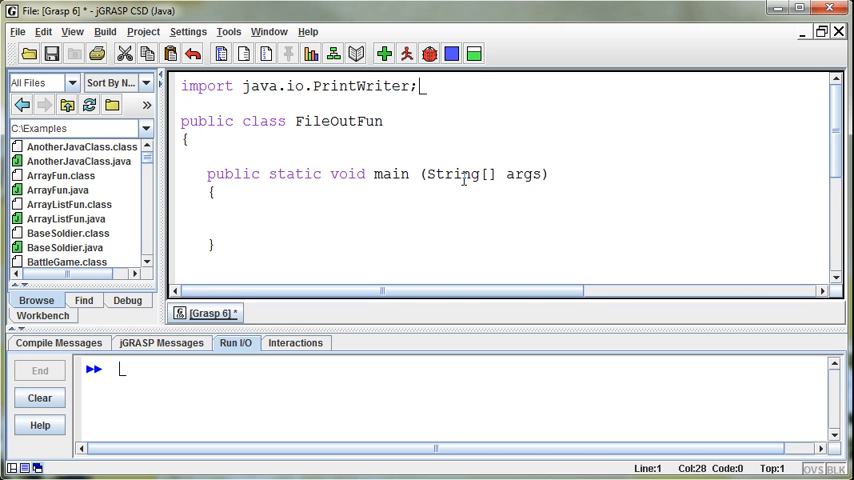
# Open a line inside main, then retype PrintWriter in the import after trying java.io.*.
pyautogui.click(216, 192)
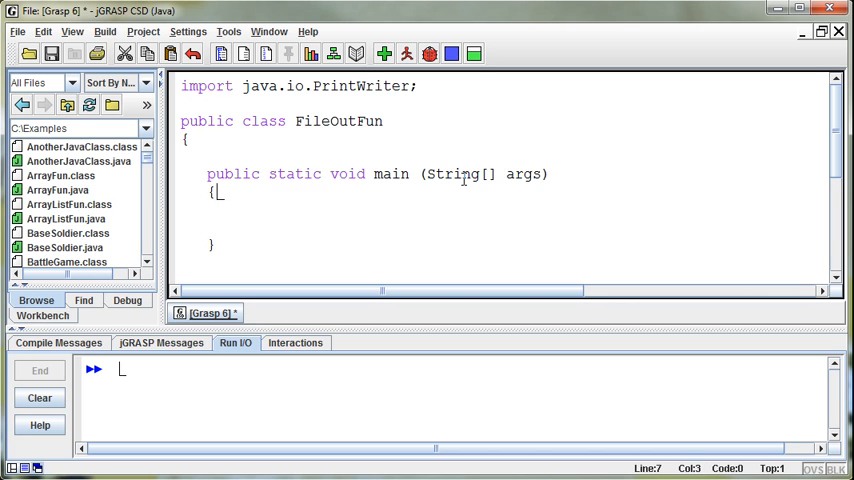
pyautogui.press('Return')
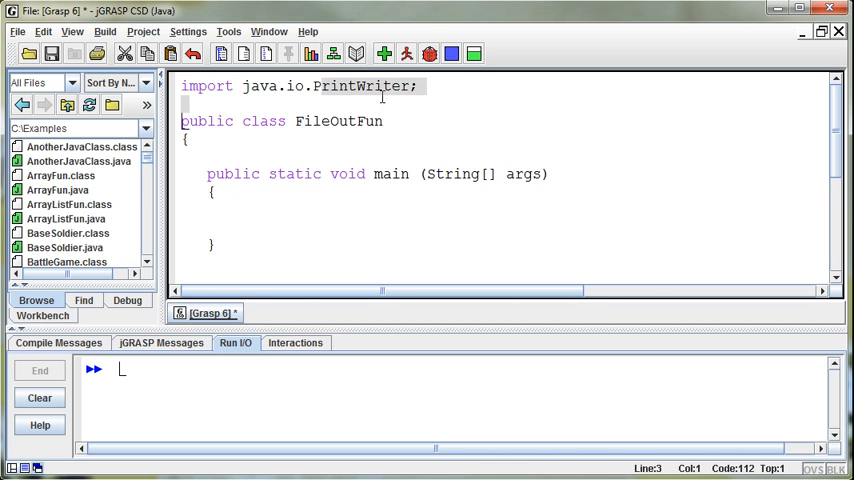
pyautogui.click(392, 86)
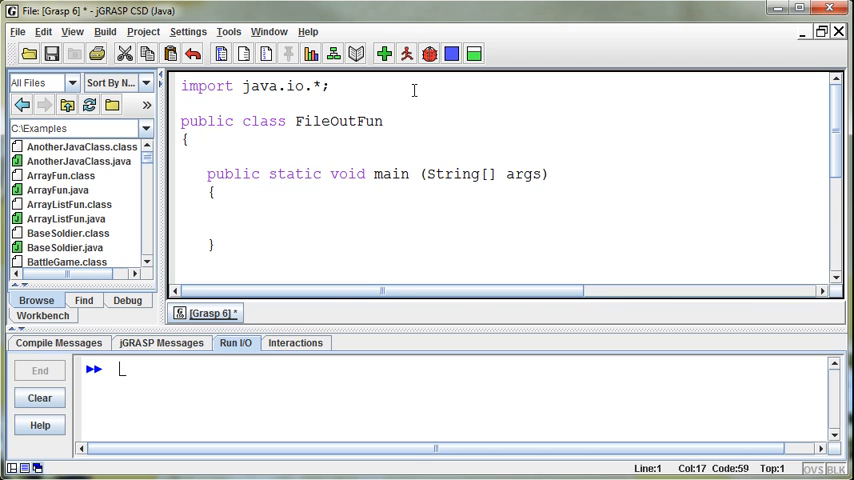
pyautogui.write('P')
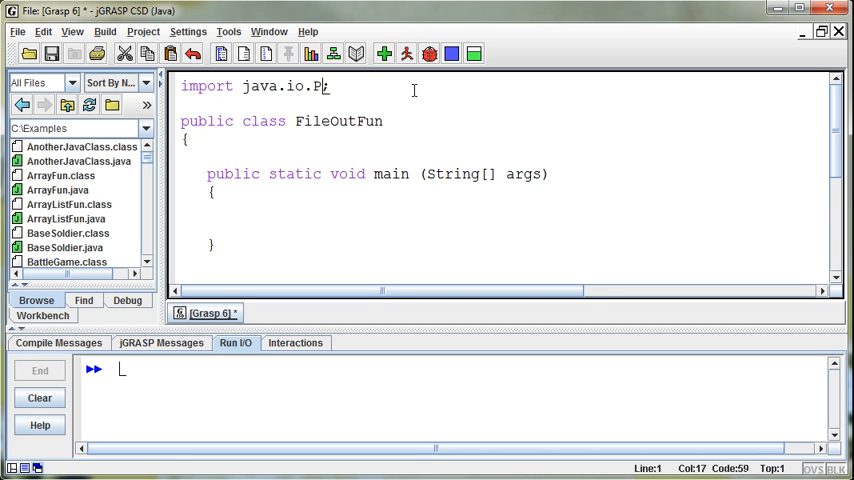
pyautogui.write('rintWriter')
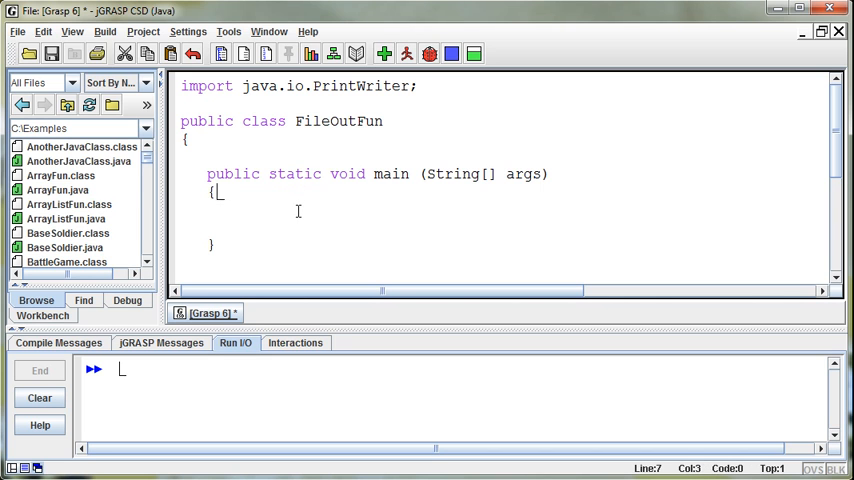
# Declare PrintWriter fileOut = new PrintWriter(); inside main.
pyautogui.press('Return')
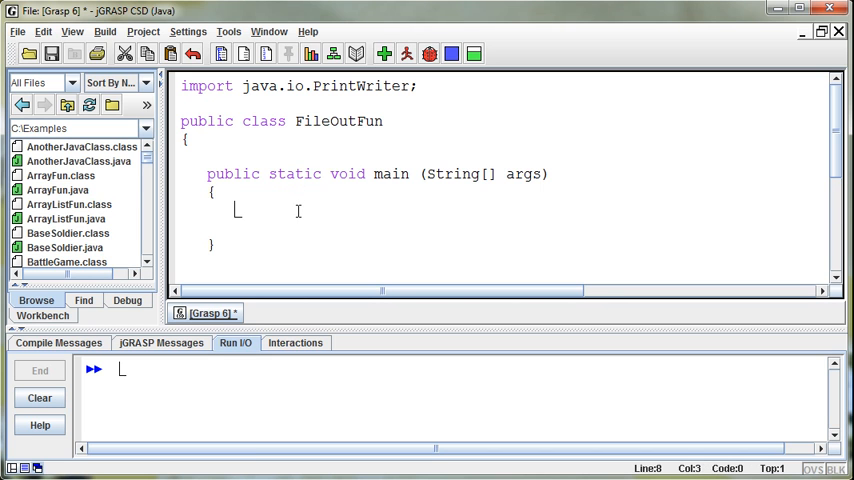
pyautogui.write('Prin')
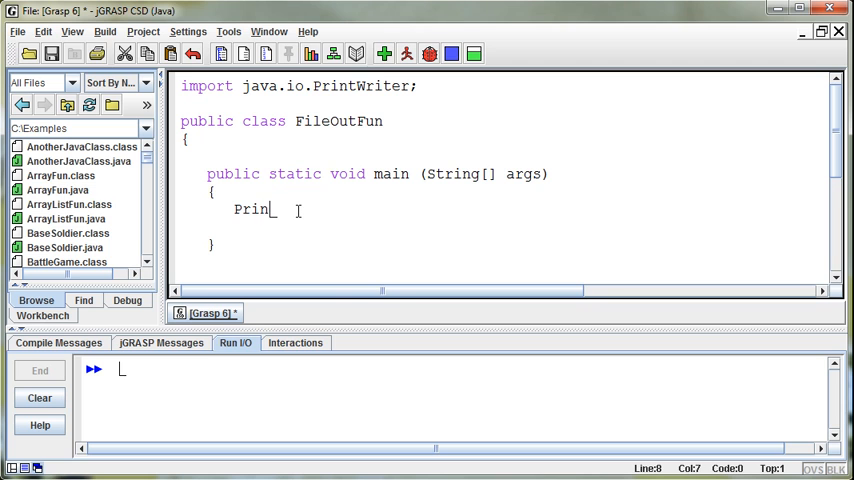
pyautogui.write('tWriter')
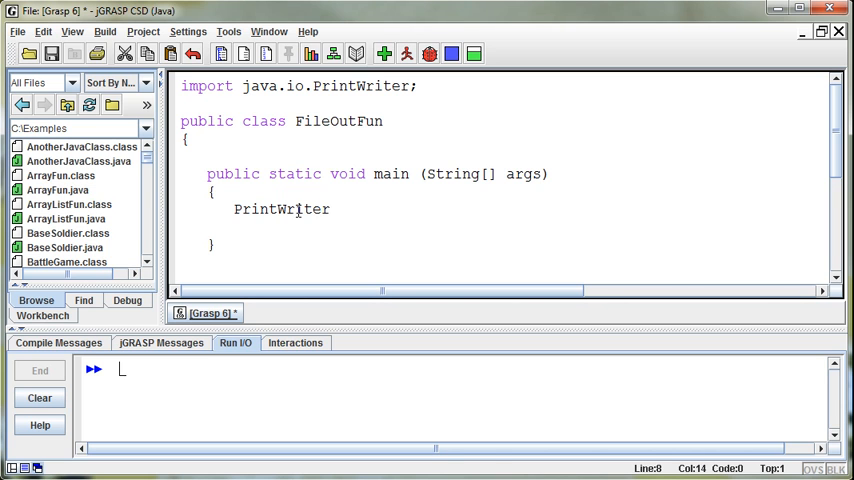
pyautogui.write('file')
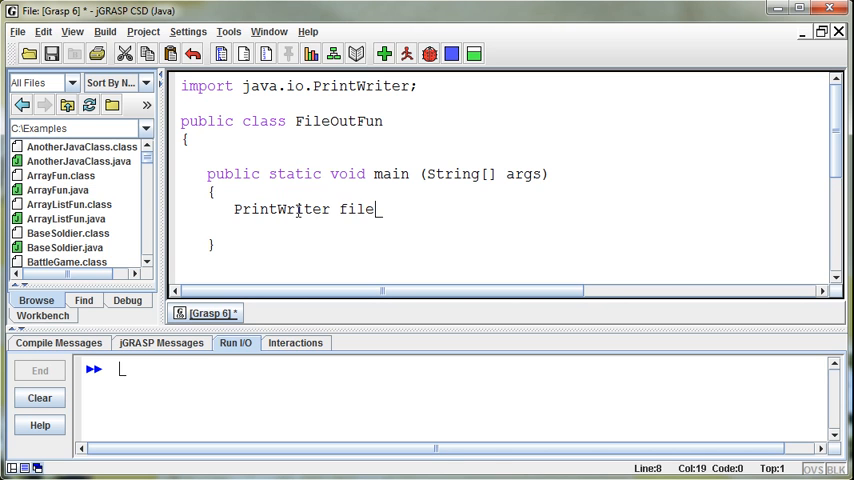
pyautogui.write('Out =')
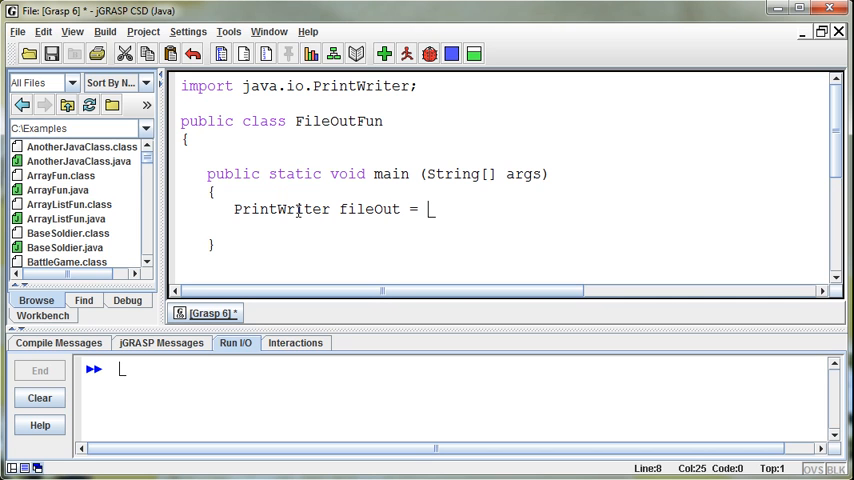
pyautogui.write('new')
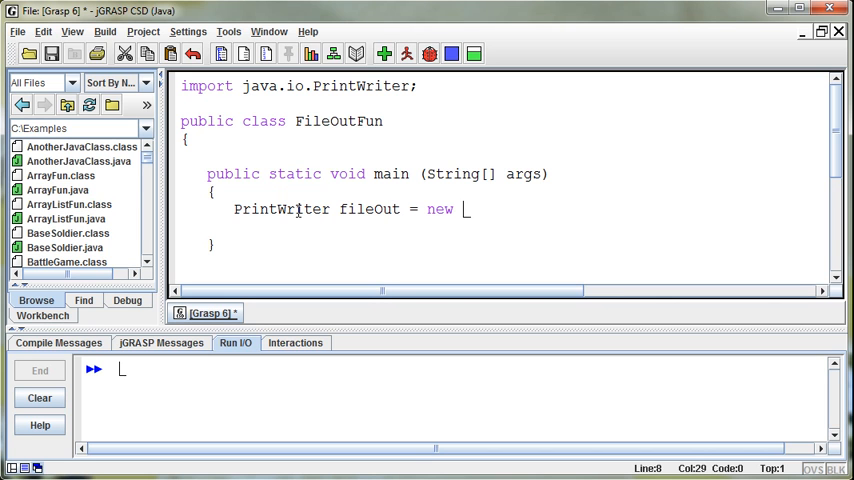
pyautogui.write('P')
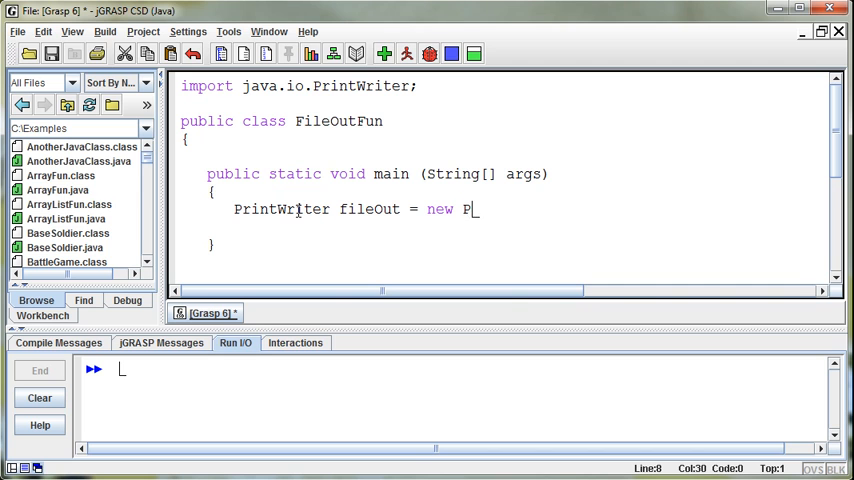
pyautogui.write('rintWriter')
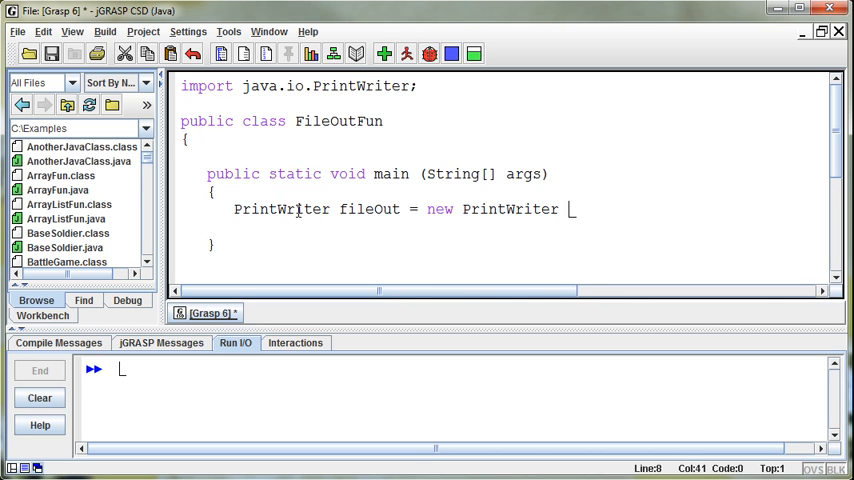
pyautogui.write('();')
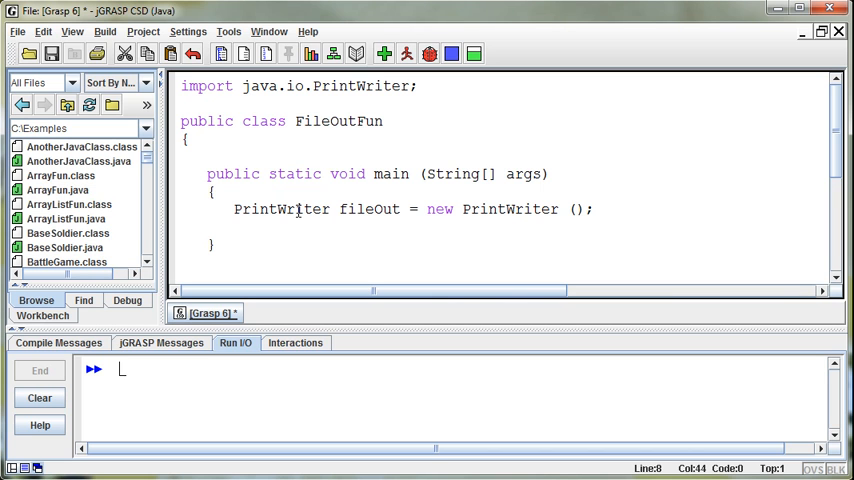
# Pass the path string "C:\Examples\Ouput.txt" to the PrintWriter constructor.
pyautogui.click(584, 208)
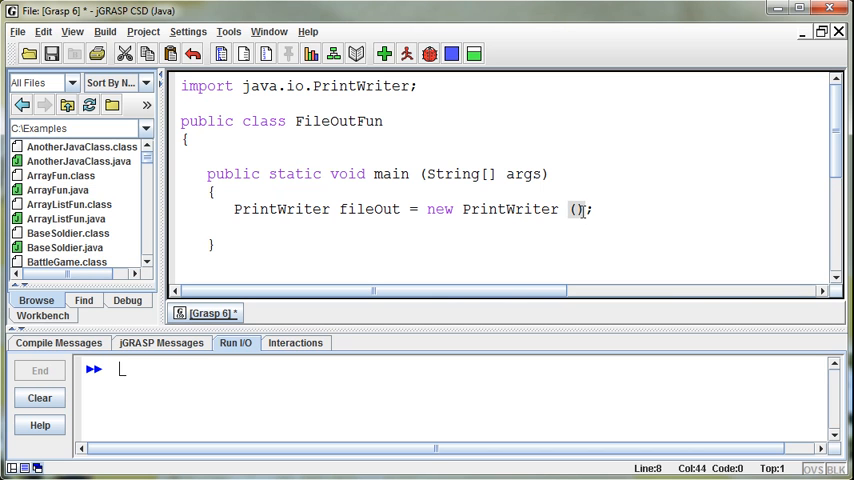
pyautogui.write('"')
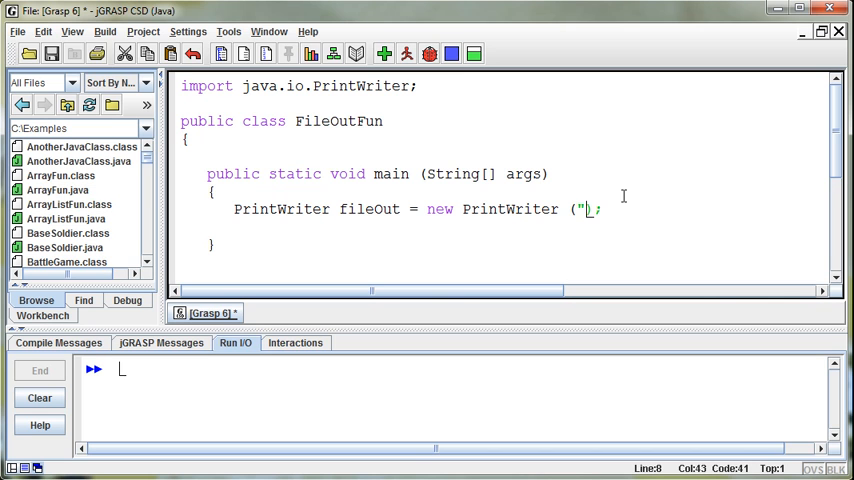
pyautogui.write('C:\\Examp')
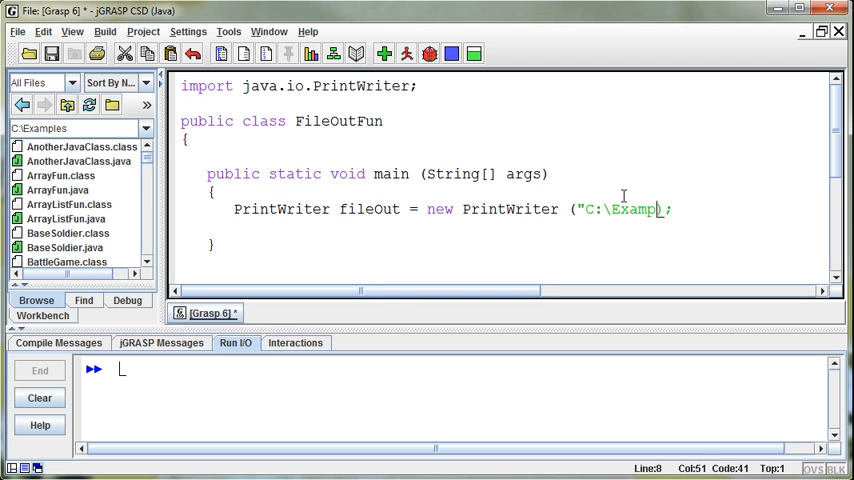
pyautogui.write('es\\')
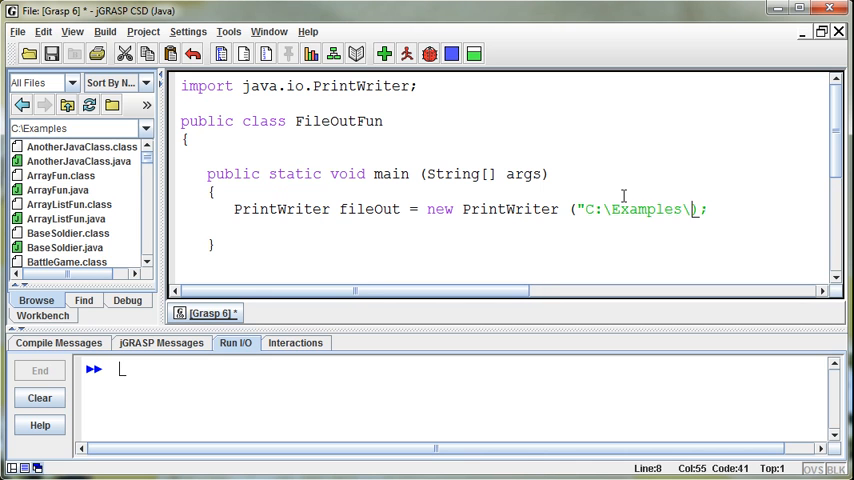
pyautogui.write('O')
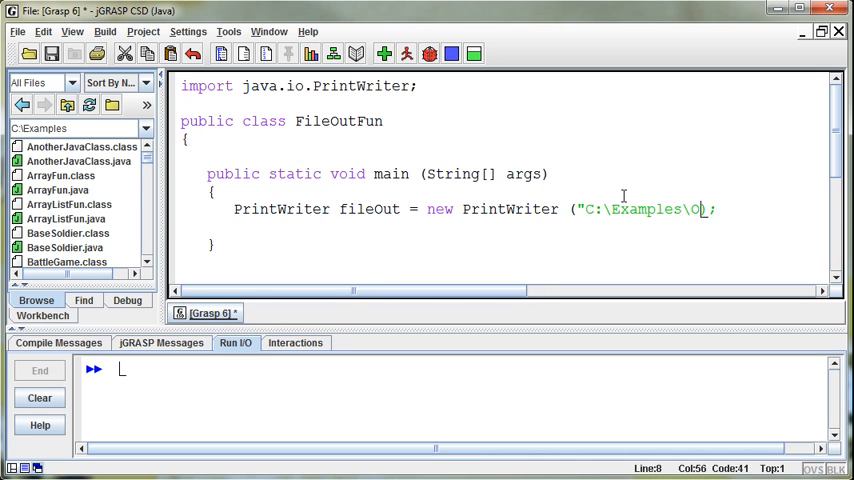
pyautogui.write('utput.tx')
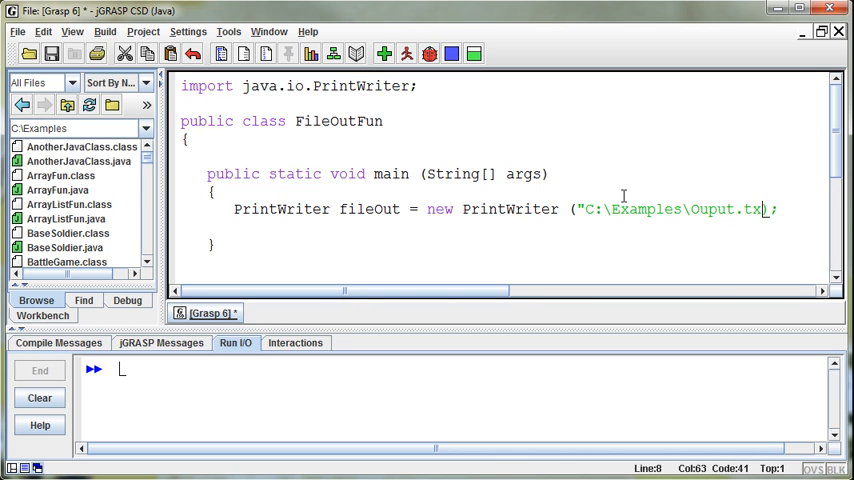
pyautogui.write('")')
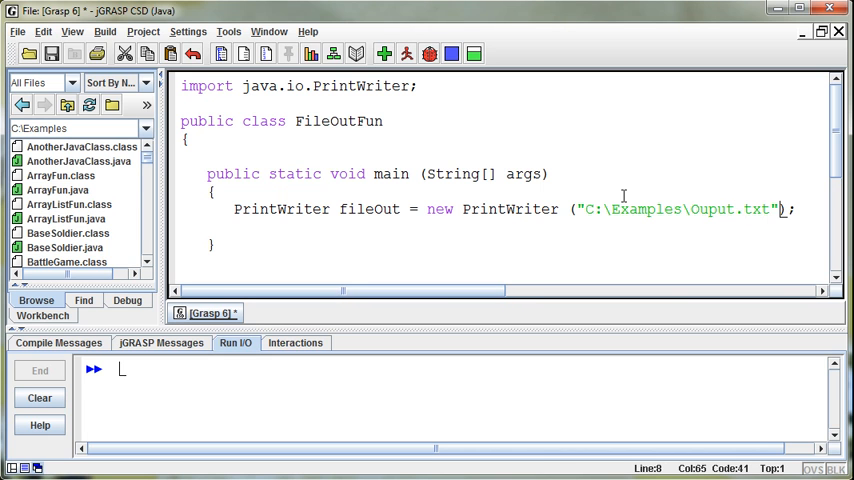
pyautogui.moveTo(710, 234)
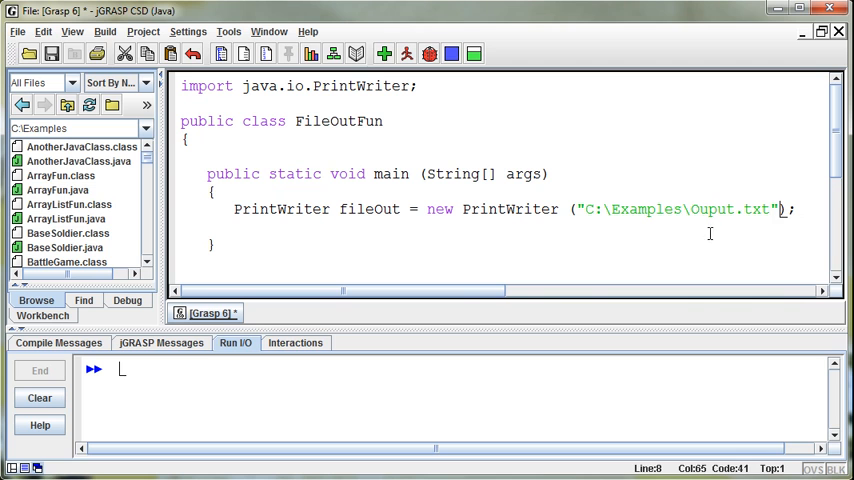
pyautogui.moveTo(720, 240)
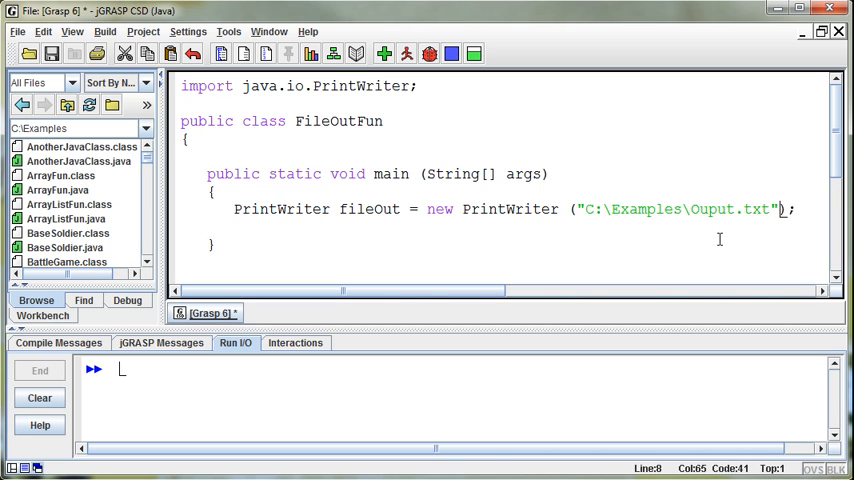
pyautogui.moveTo(654, 210)
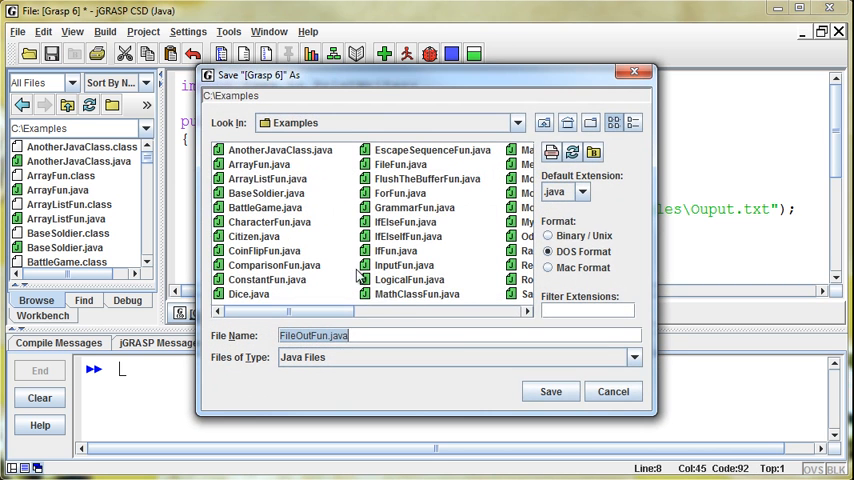
# Save as FileOutFun.java, compile, and double the backslashes in the path string.
pyautogui.click(550, 392)
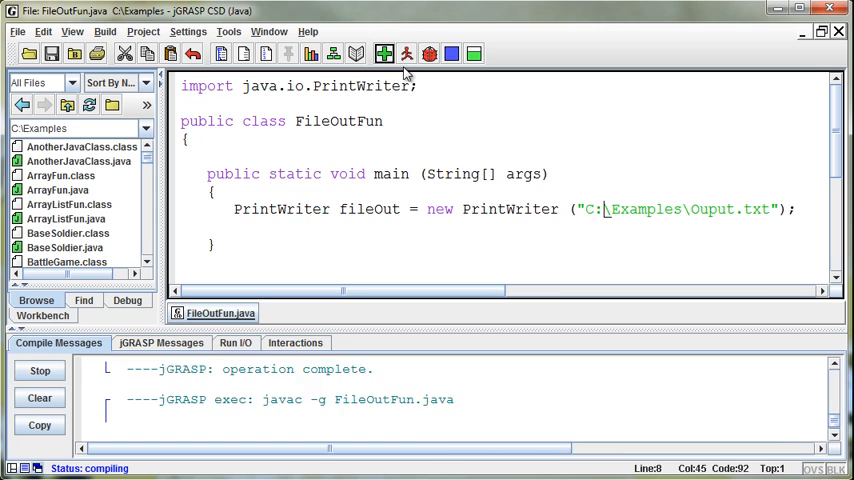
pyautogui.click(384, 54)
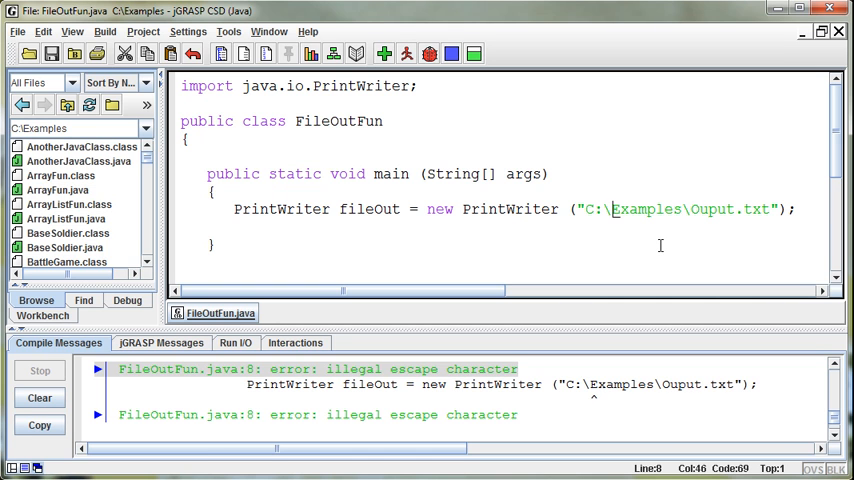
pyautogui.write('\\')
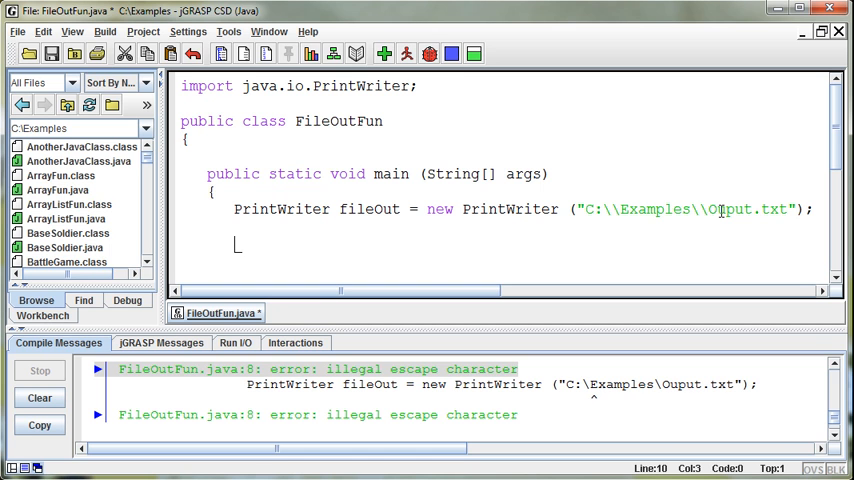
# Write System.out.println("Print Something"); after the PrintWriter line.
pyautogui.write('System.')
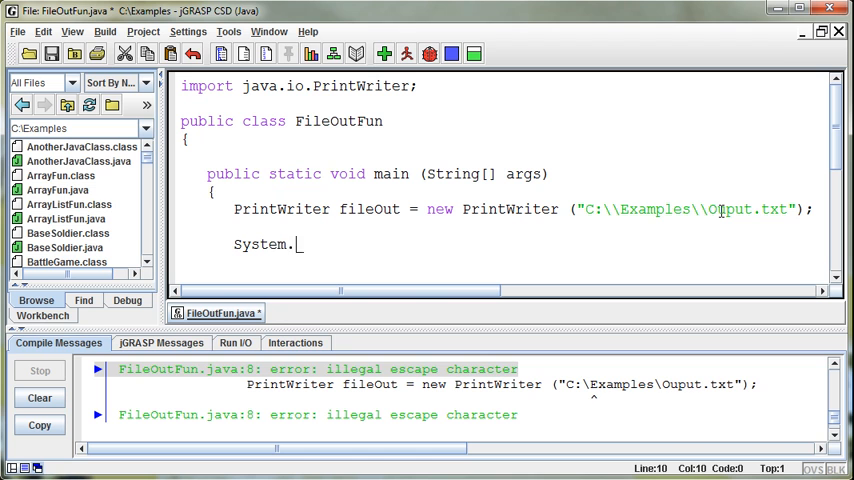
pyautogui.write('out.println(')
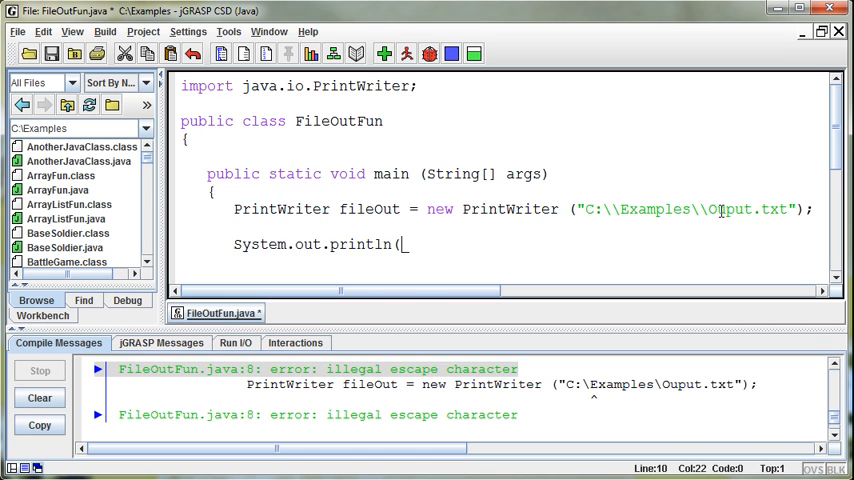
pyautogui.write('"Print')
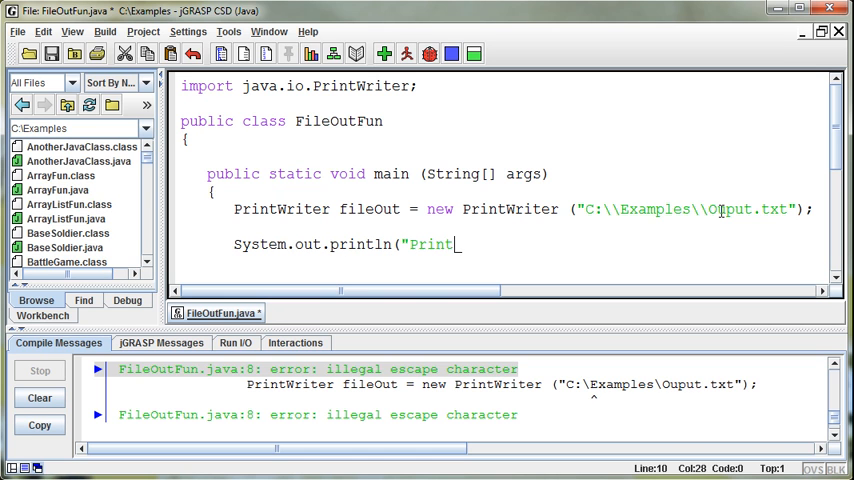
pyautogui.write('Something");')
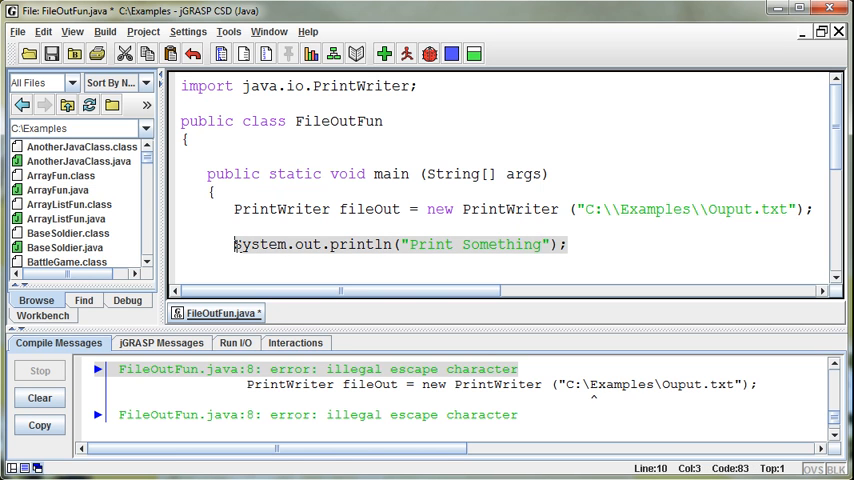
# Replace it with fileOut.println("Just printed some text to a file");.
pyautogui.write('ileOut')
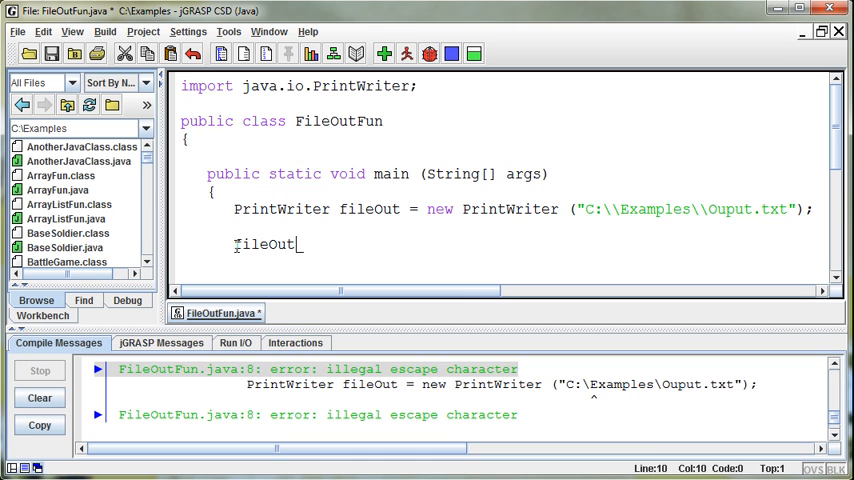
pyautogui.write('.')
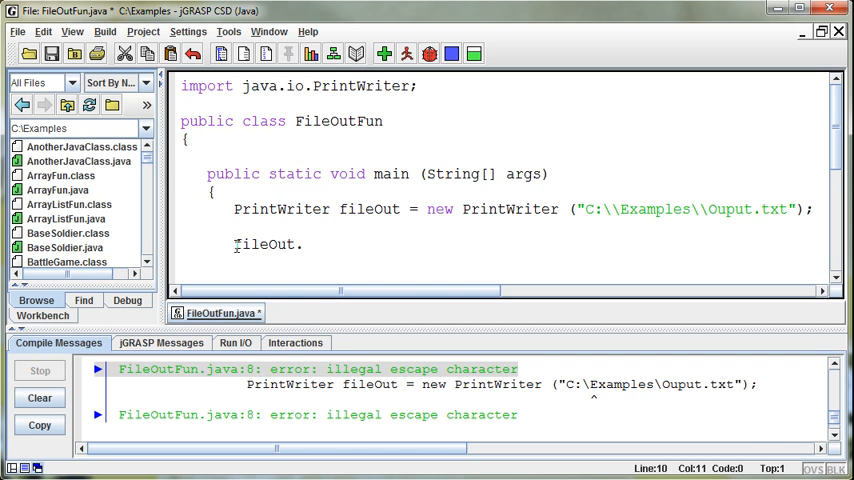
pyautogui.write('print')
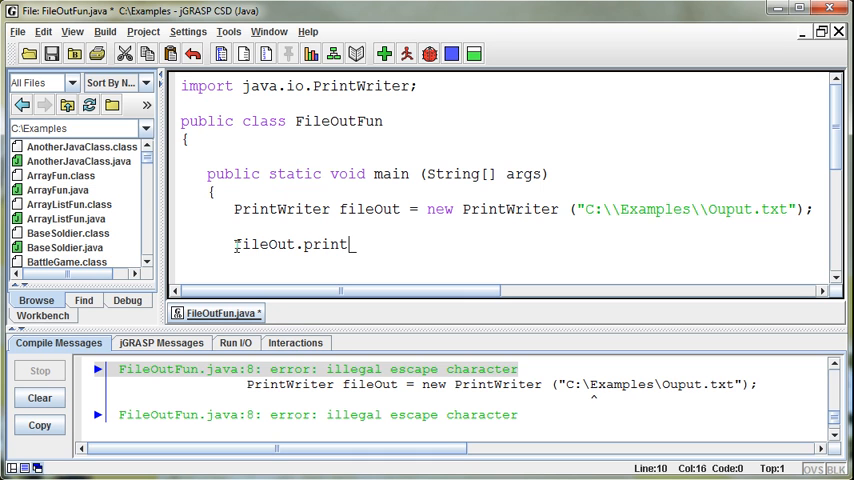
pyautogui.write('ln')
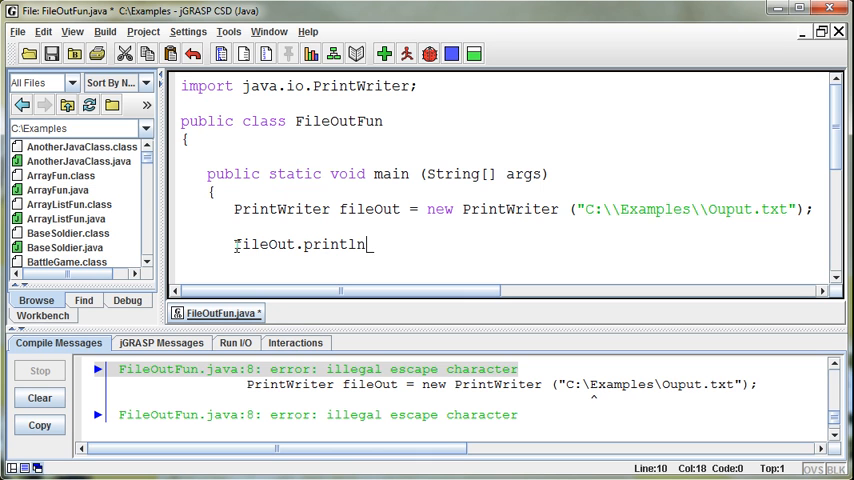
pyautogui.write('(')
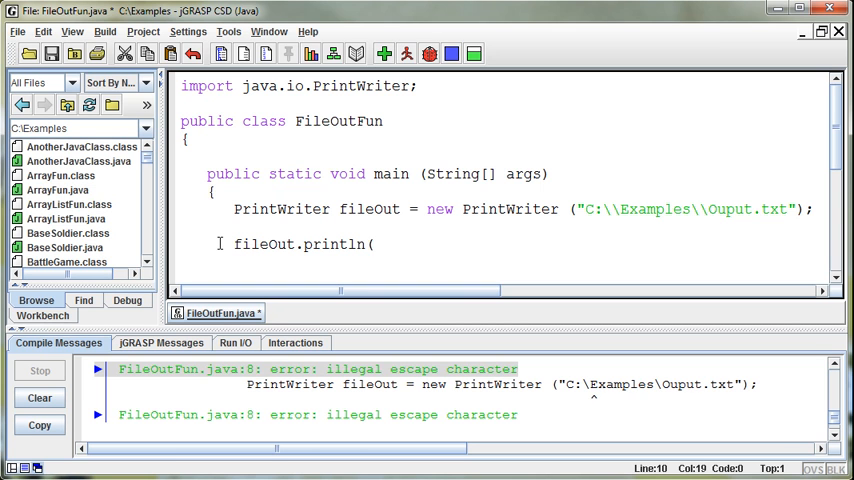
pyautogui.write('"')
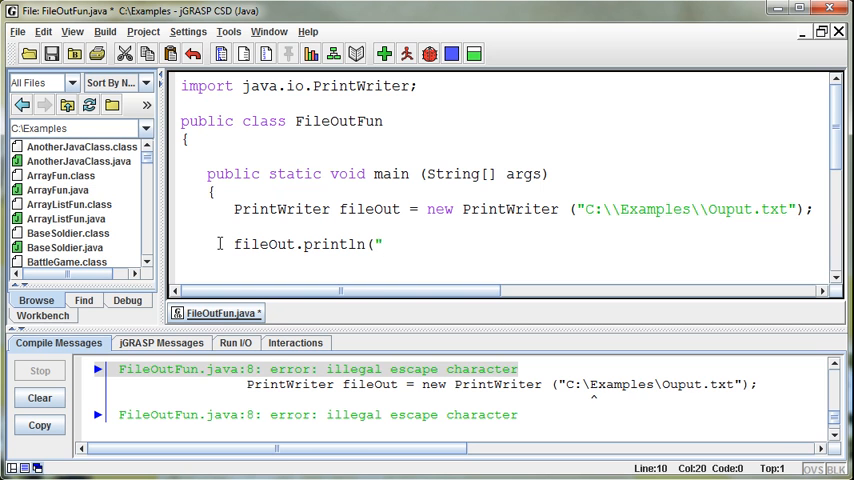
pyautogui.write('Just printed some text to a file')
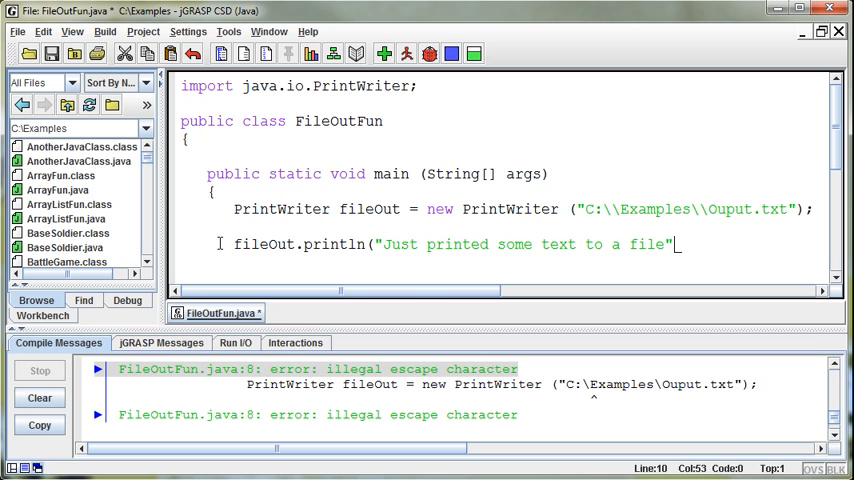
pyautogui.write(');')
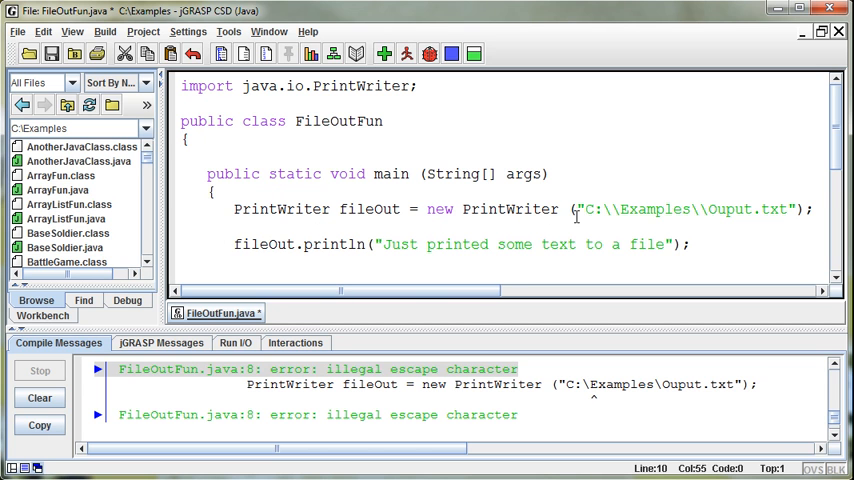
# Review the FileNotFoundException compile error and wrap both statements in a try block.
pyautogui.scroll(-3)
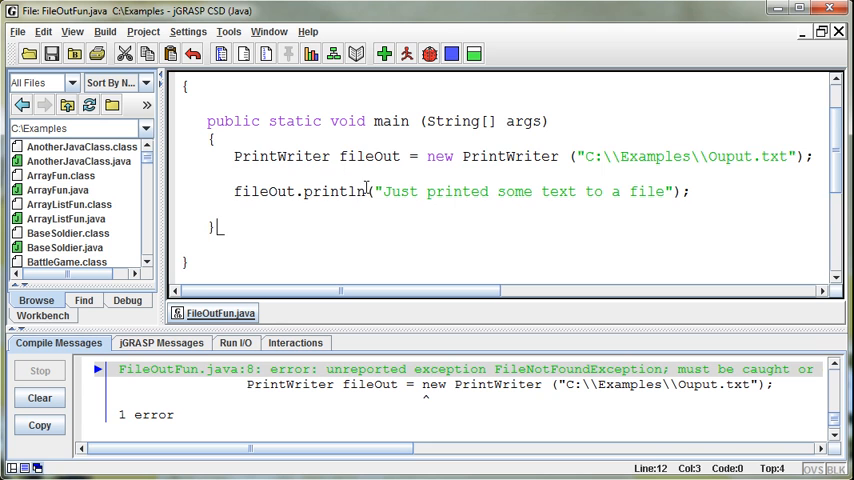
pyautogui.scroll(3)
pyautogui.write('try')
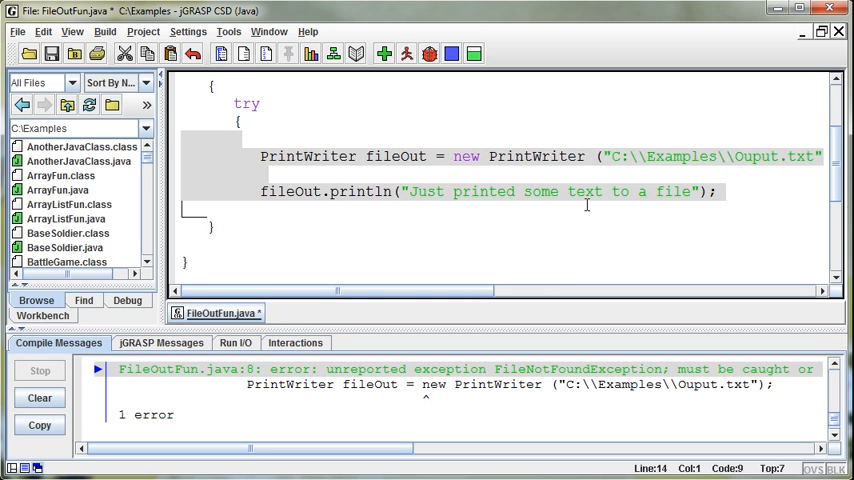
pyautogui.click(716, 192)
pyautogui.write('}')
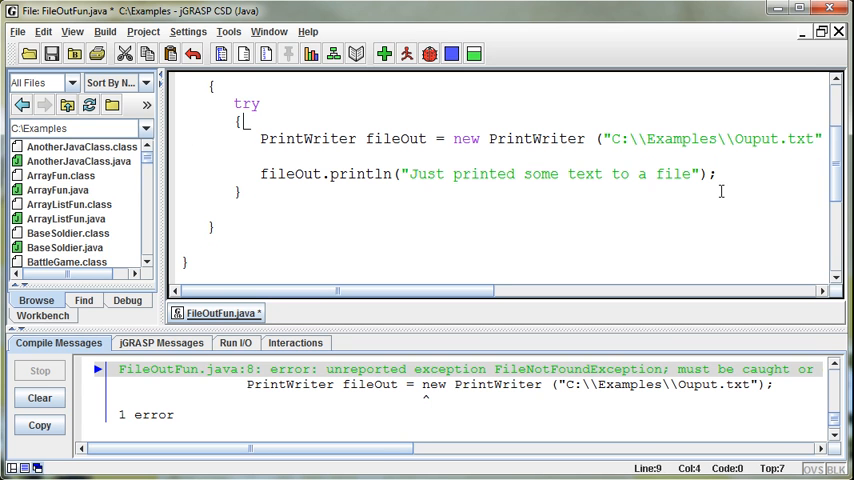
# Add a catch (FileNotFoundException e) clause after the try block.
pyautogui.write('ca')
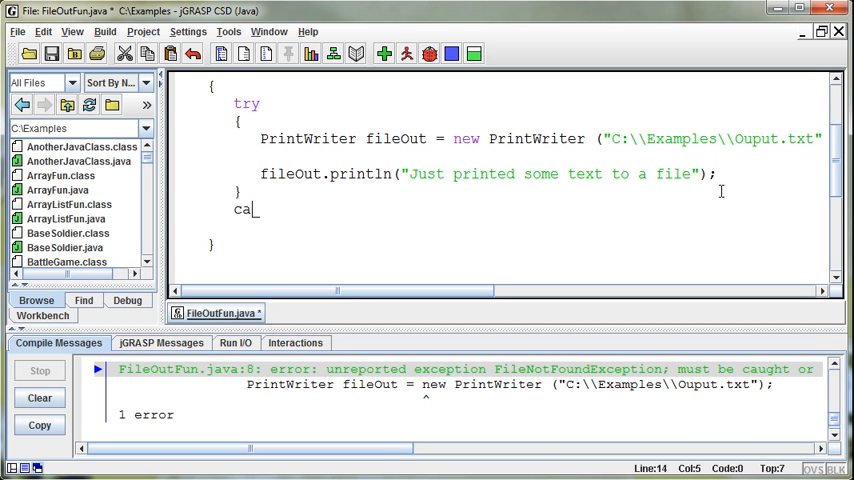
pyautogui.write('tch (F')
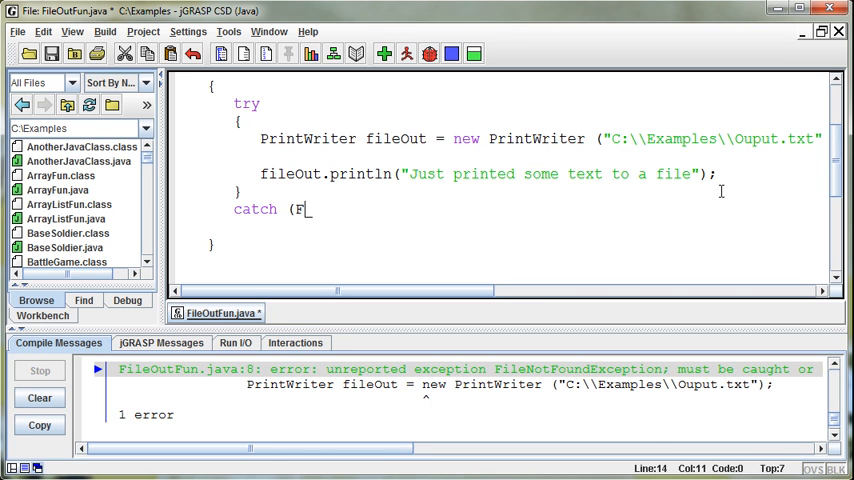
pyautogui.write('ileNot')
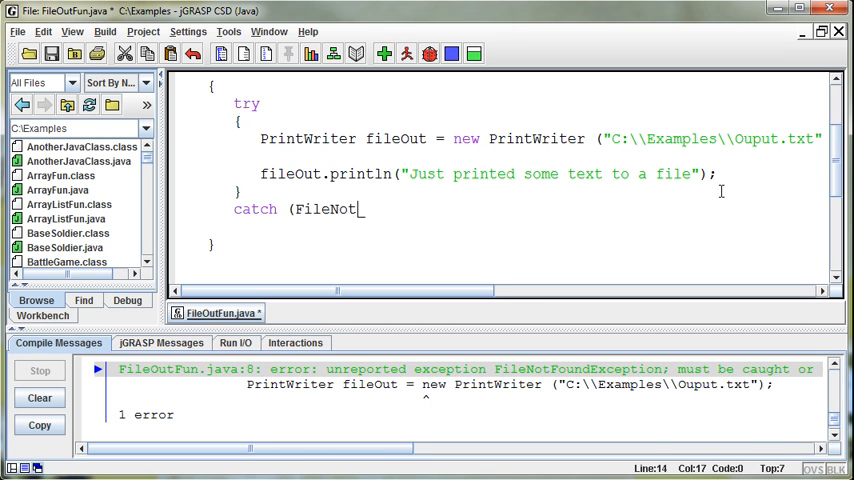
pyautogui.write('FoundExce')
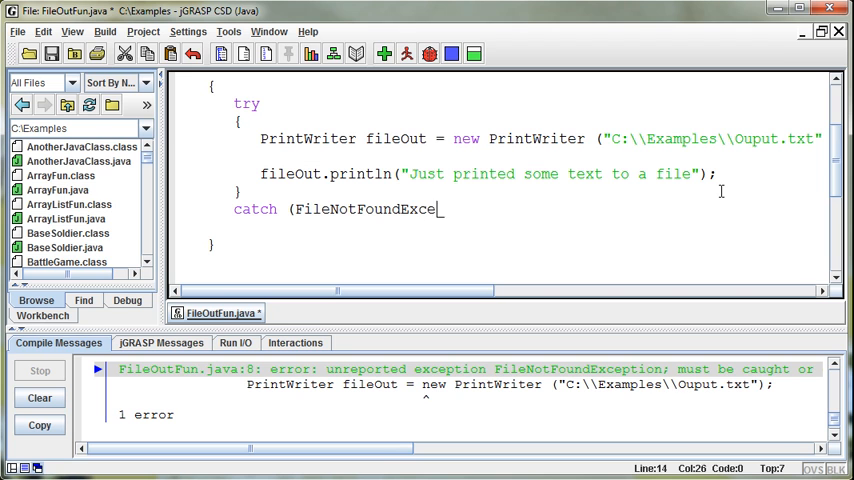
pyautogui.write('ption e)')
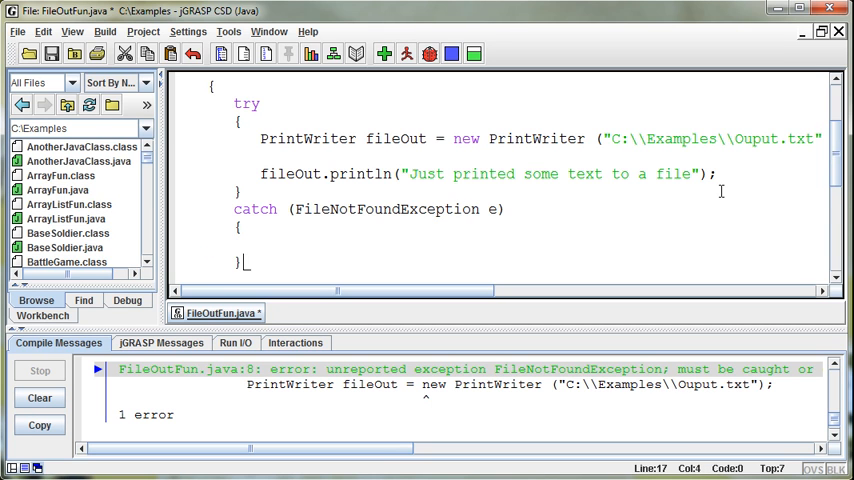
# Print "Sorry, not a valid file" to the console inside the catch block.
pyautogui.write('Syste')
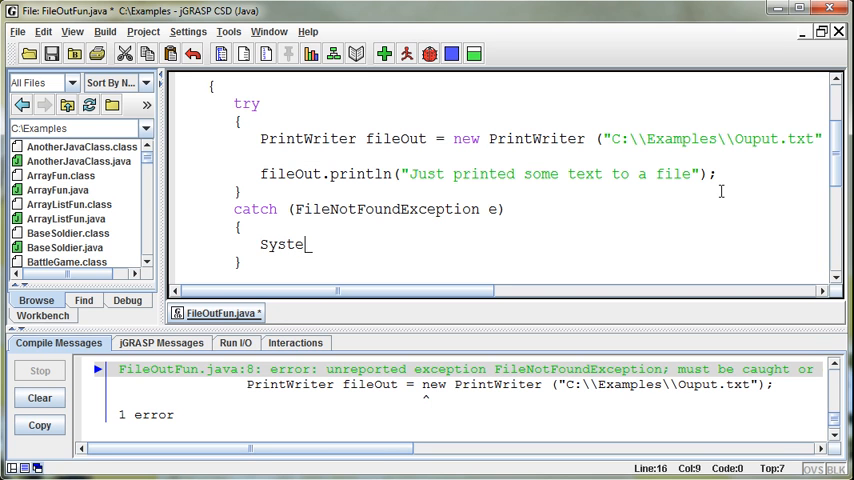
pyautogui.write('m.out.pr')
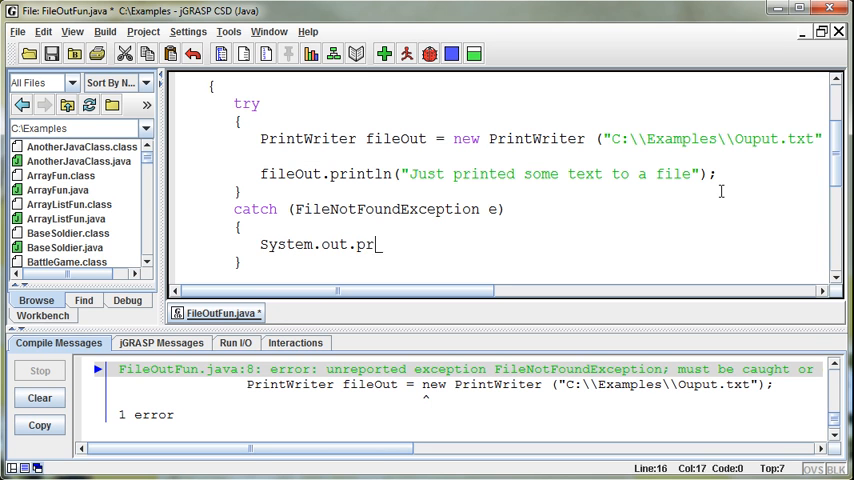
pyautogui.write('intln("Sorry,')
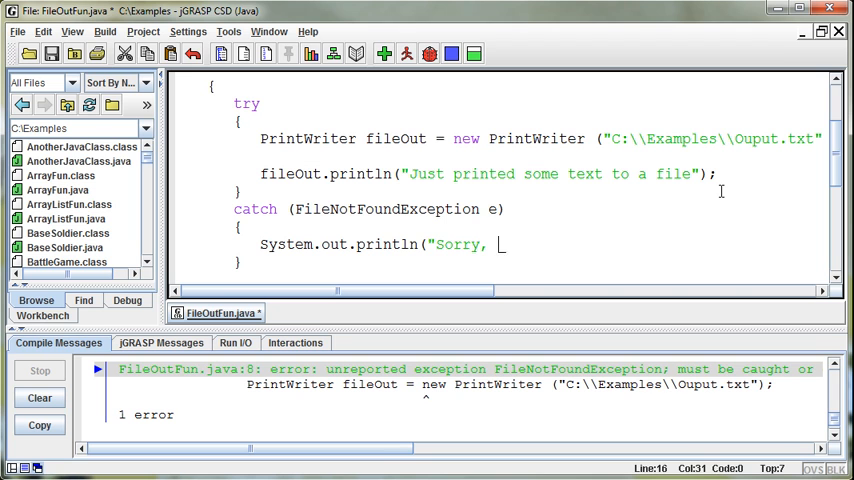
pyautogui.write('not a valid f')
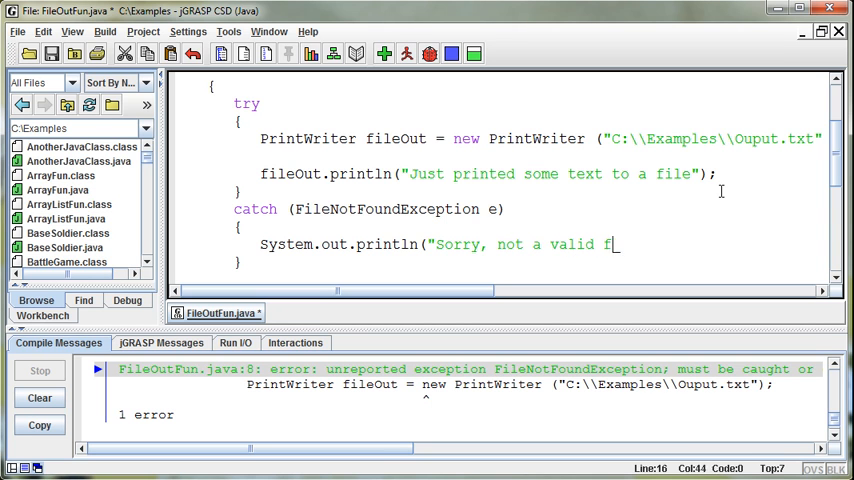
pyautogui.write('ile");')
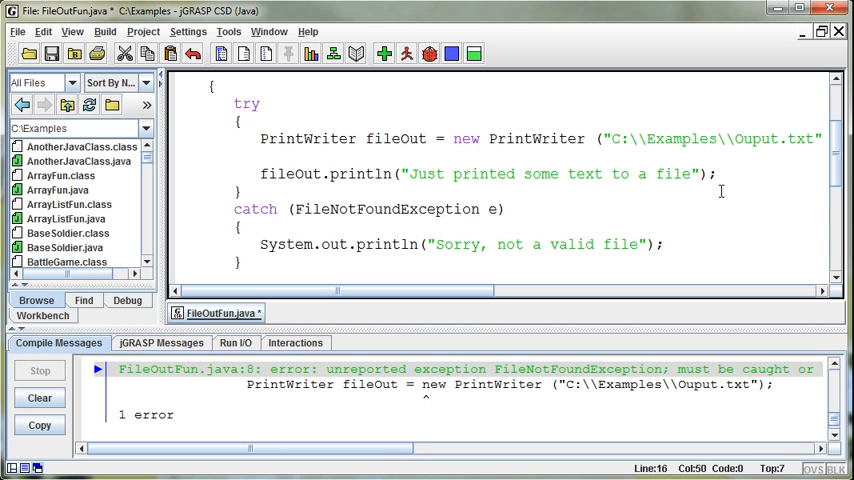
pyautogui.moveTo(634, 250)
pyautogui.write('.')
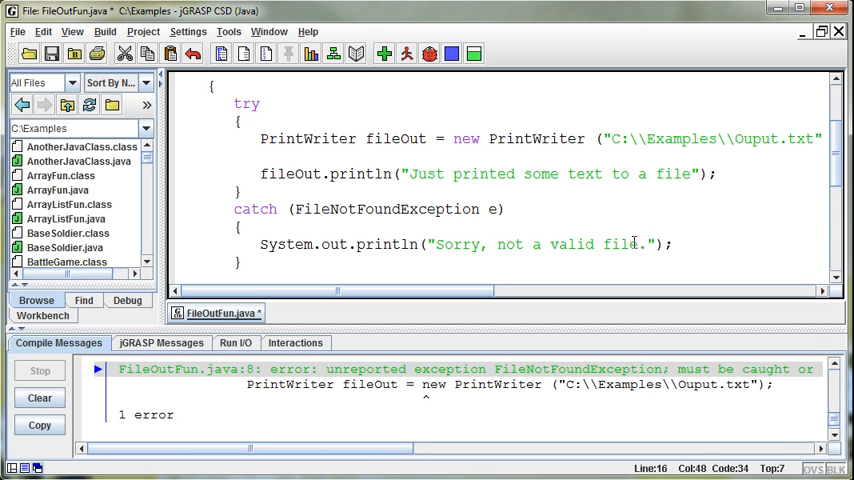
pyautogui.moveTo(662, 228)
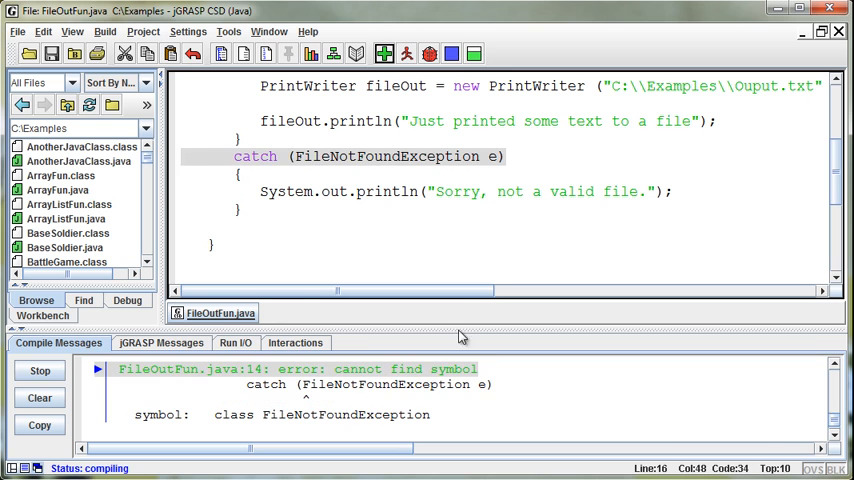
# Add import java.io.FileNotFoundException; below the PrintWriter import and compile cleanly.
pyautogui.scroll(3)
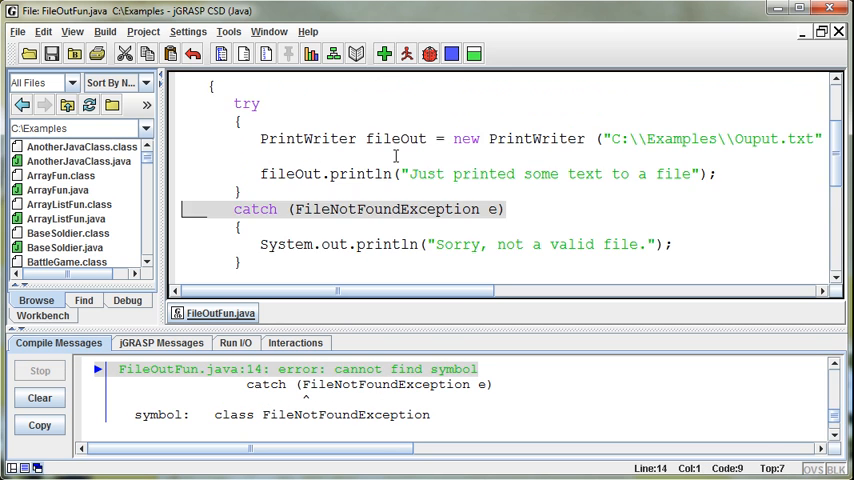
pyautogui.scroll(3)
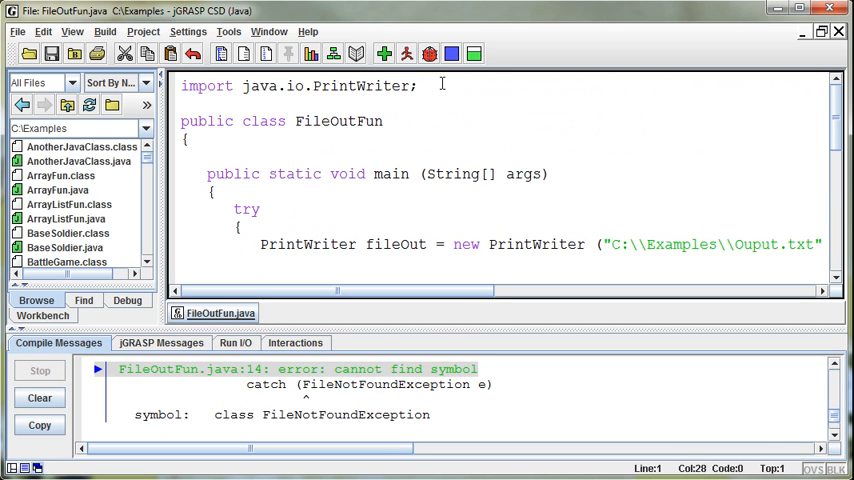
pyautogui.write('import java.io.Fi')
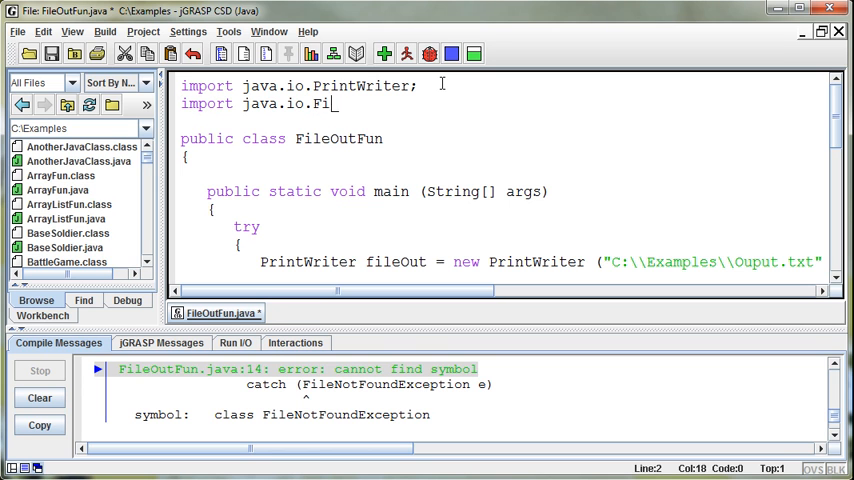
pyautogui.write('leNotFound')
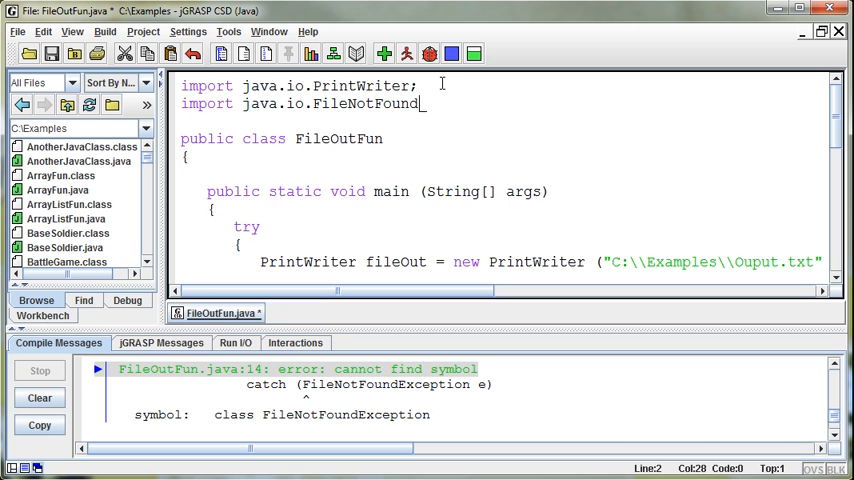
pyautogui.write('Exception')
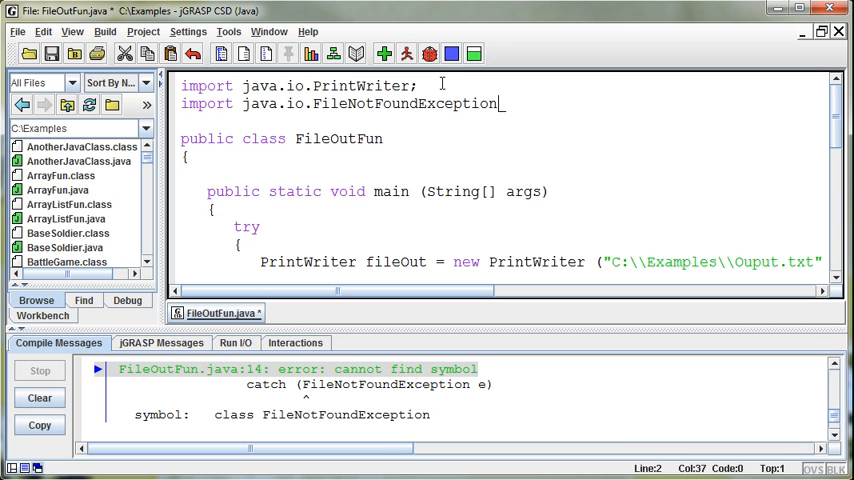
pyautogui.click(384, 54)
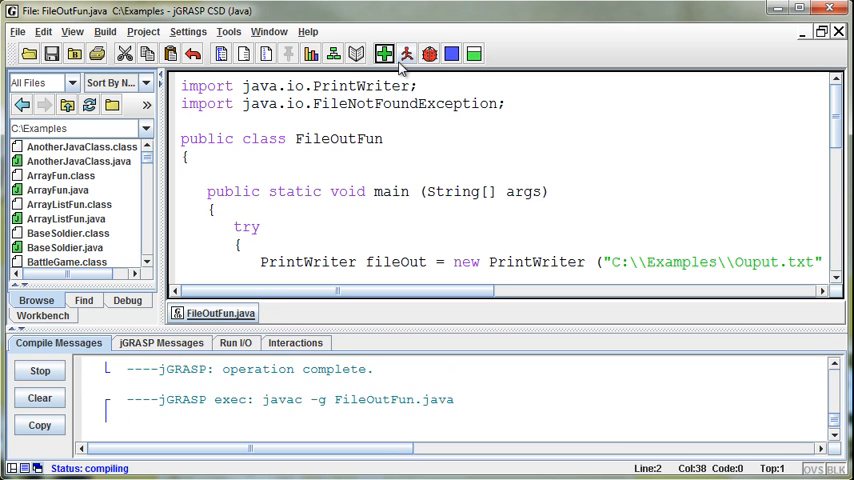
pyautogui.click(384, 54)
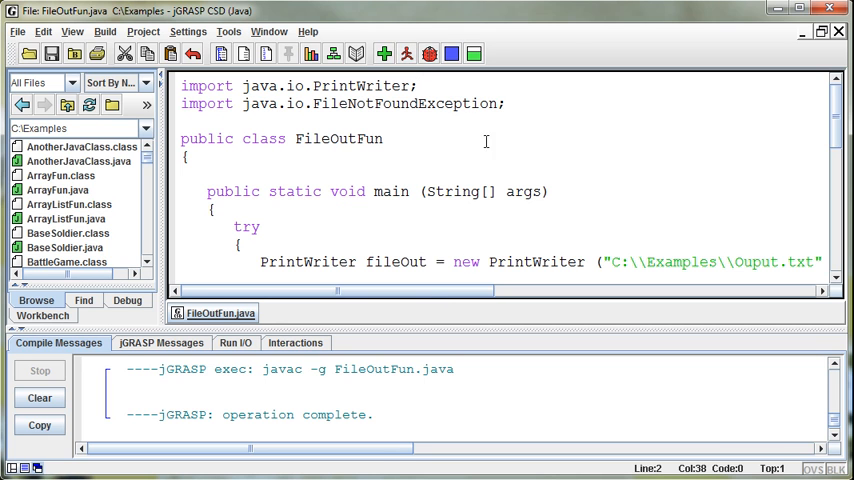
pyautogui.moveTo(408, 54)
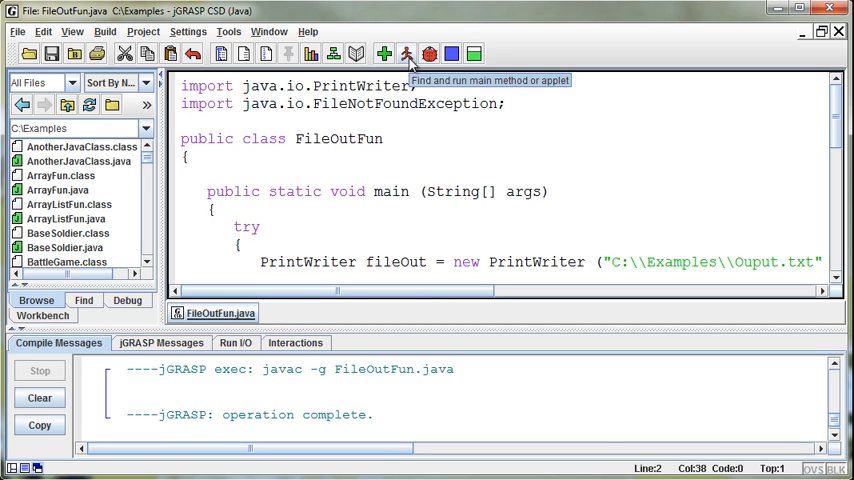
# Run FileOutFun, then open Ouput.txt from C:\Examples in Notepad to find it empty.
pyautogui.click(408, 54)
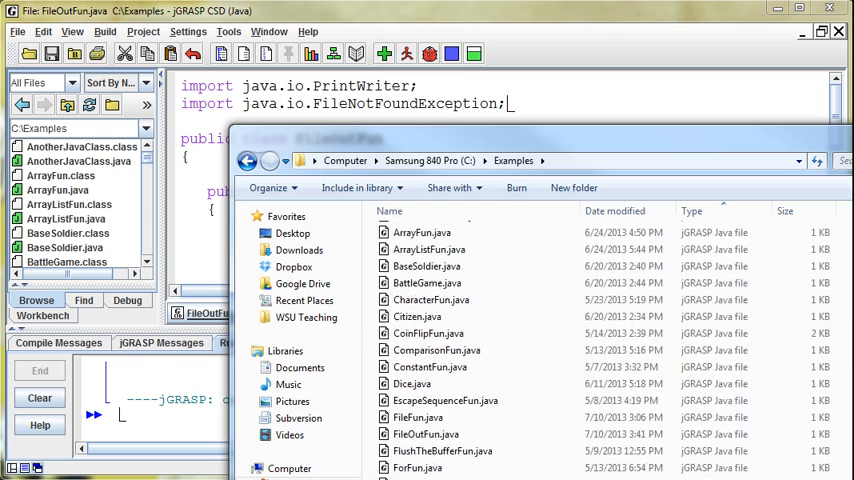
pyautogui.scroll(-3)
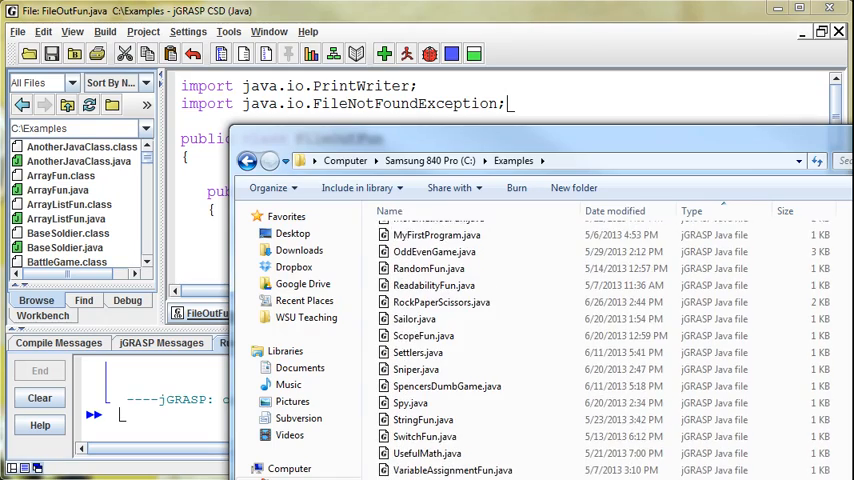
pyautogui.scroll(-3)
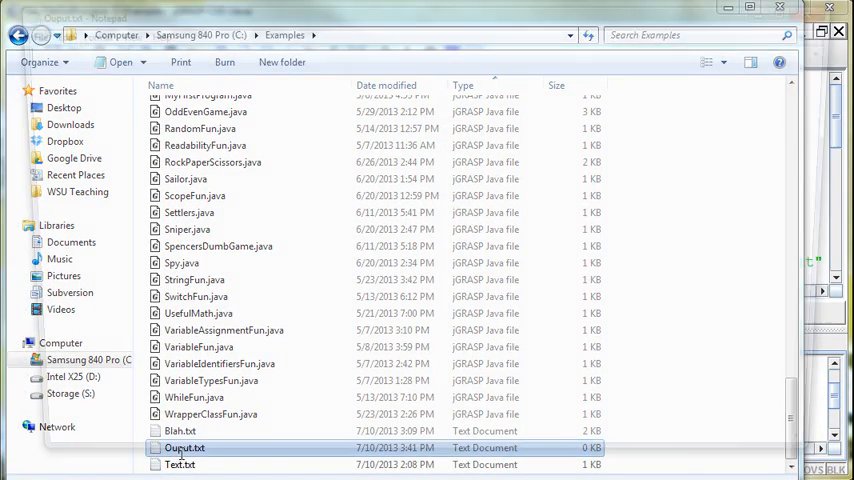
pyautogui.doubleClick(184, 448)
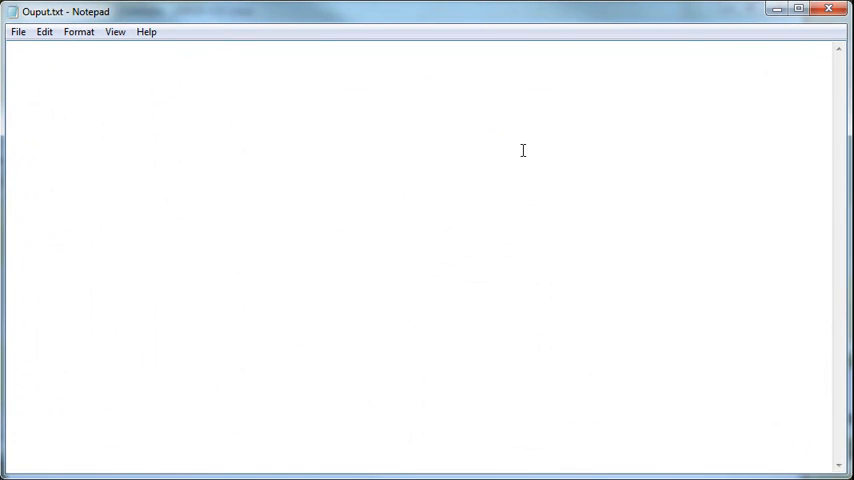
pyautogui.moveTo(828, 36)
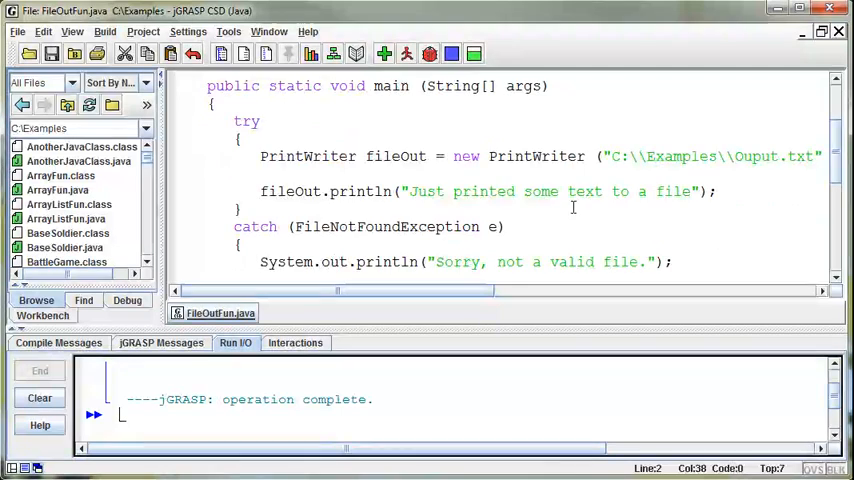
# Add fileOut.close(); on a new line after the println and recompile FileOutFun.java.
pyautogui.scroll(-3)
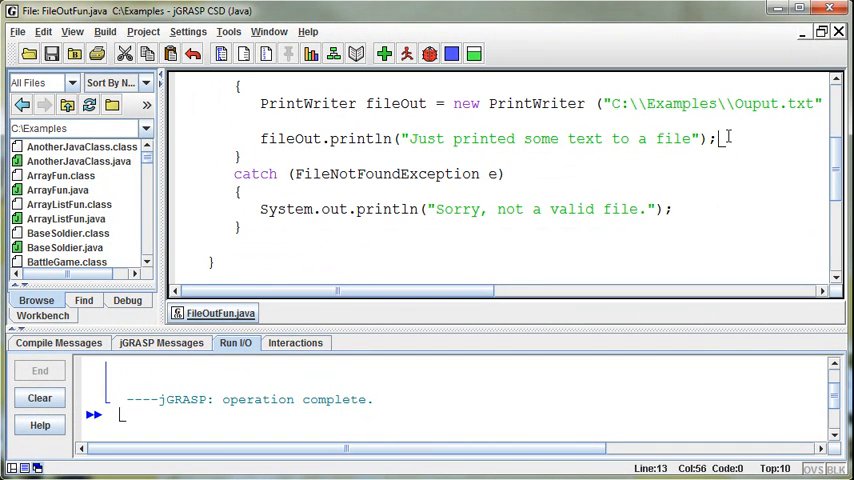
pyautogui.press('Return')
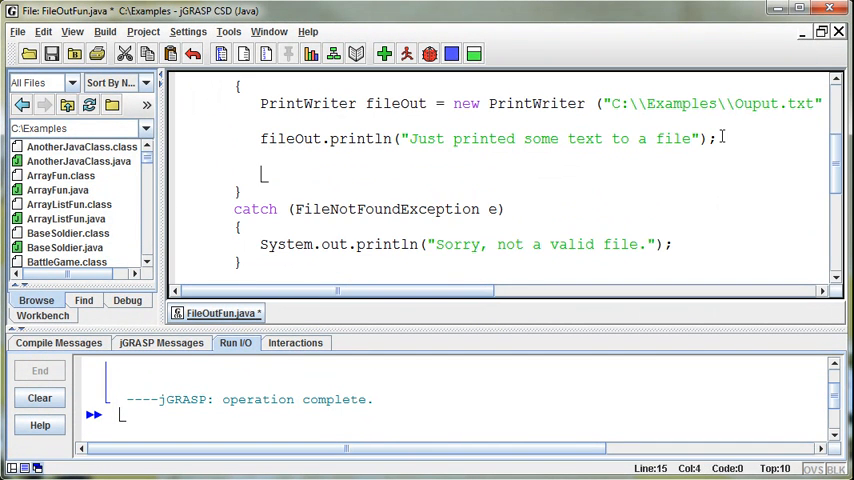
pyautogui.write('fileOut')
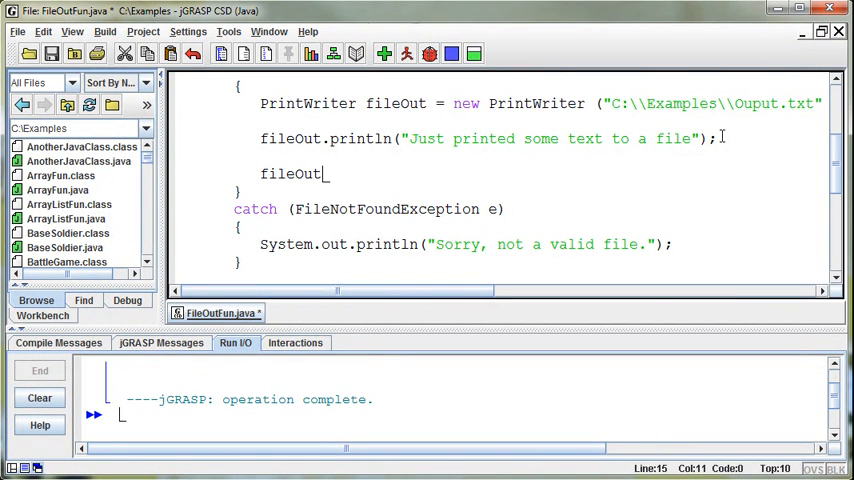
pyautogui.write('.close();')
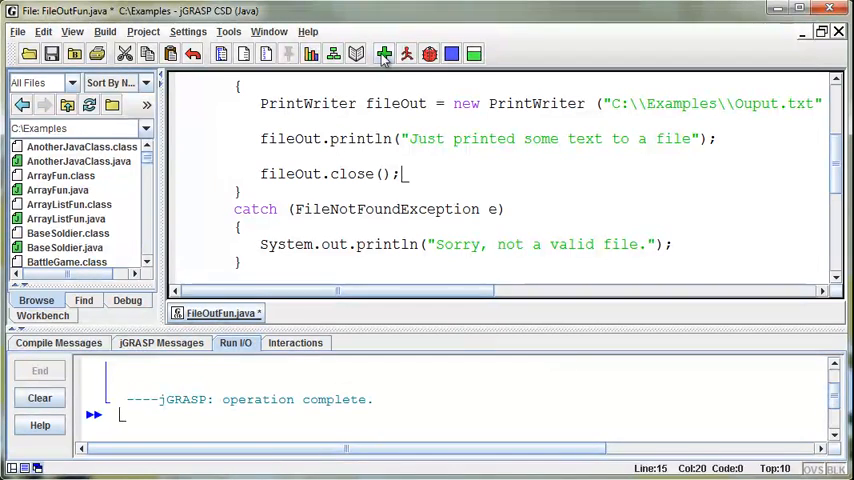
pyautogui.click(384, 54)
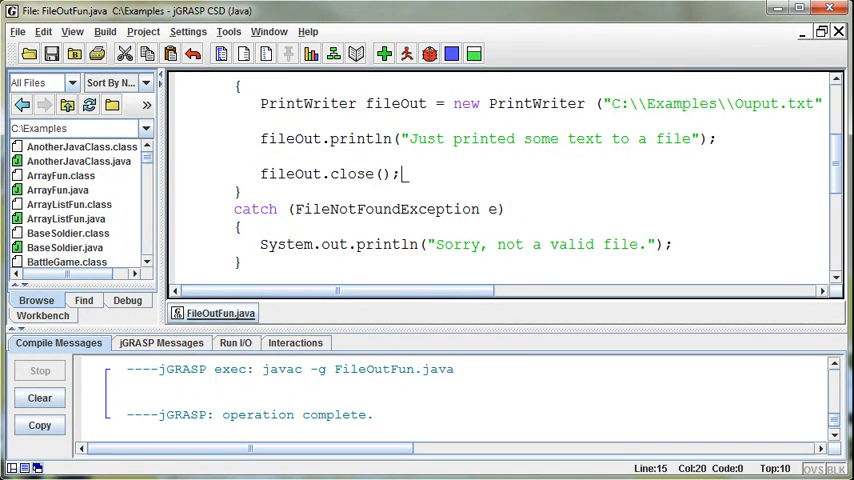
# Run the program and view Ouput.txt in Notepad showing "Just printed some text to a file".
pyautogui.click(384, 54)
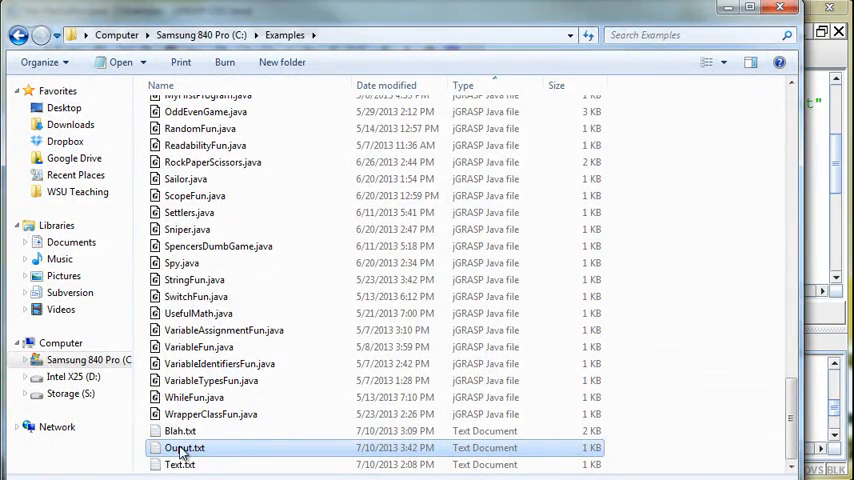
pyautogui.doubleClick(184, 448)
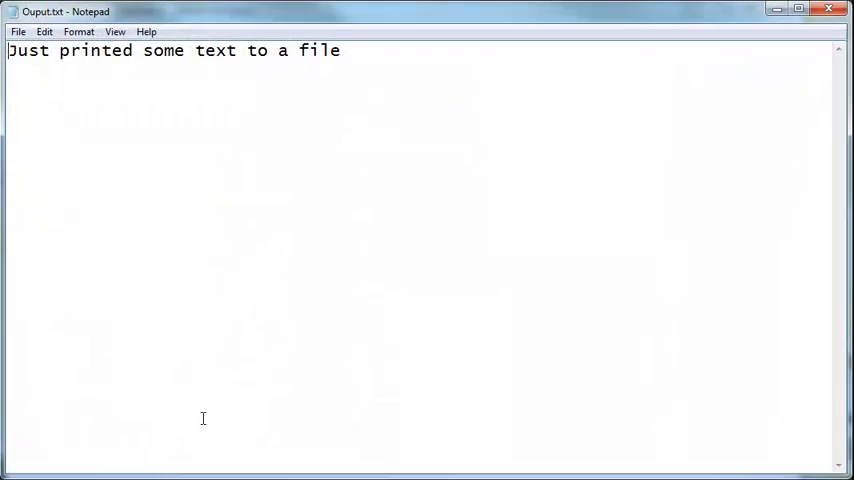
pyautogui.moveTo(236, 68)
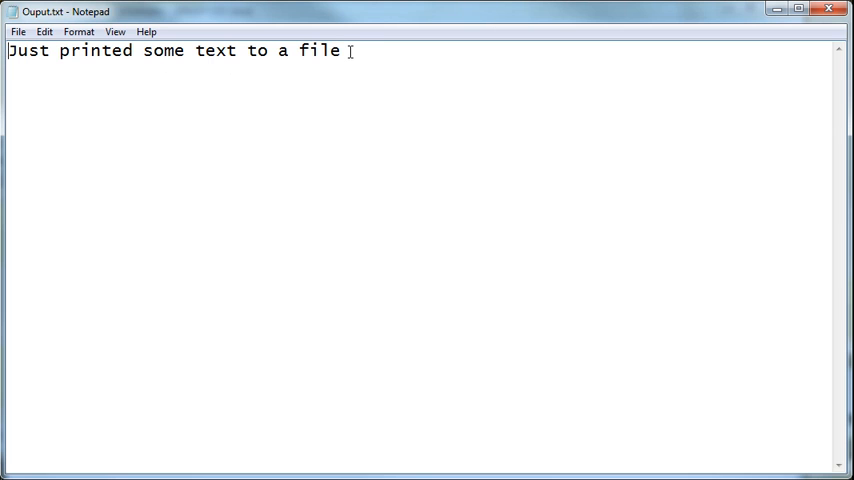
pyautogui.press('ctrl+a')
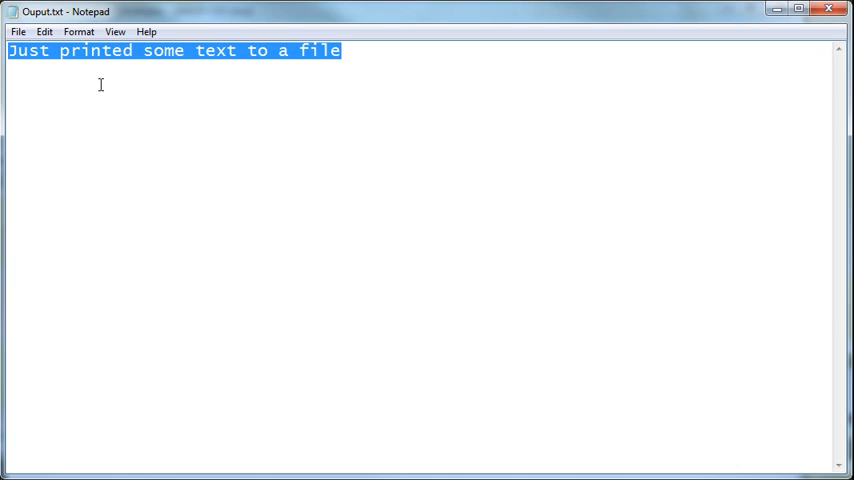
pyautogui.moveTo(78, 332)
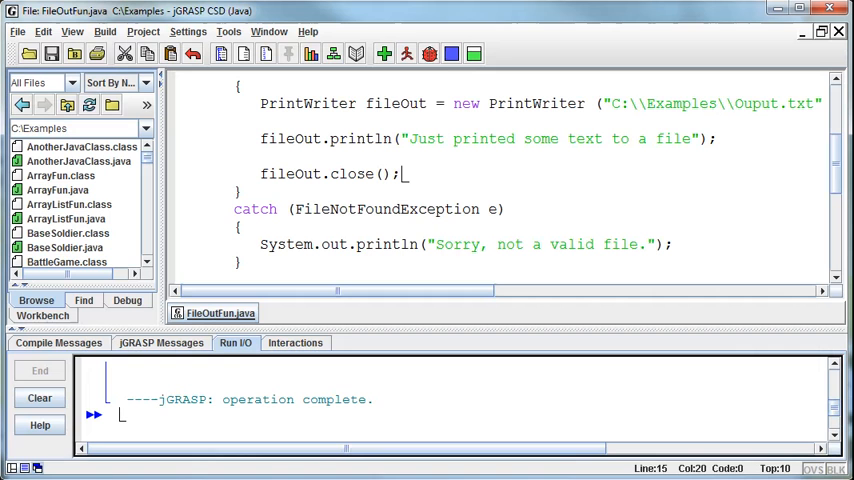
# Add fileOut.print("Oh, wait -- Here's some more"); after the first write and reopen Ouput.txt.
pyautogui.scroll(3)
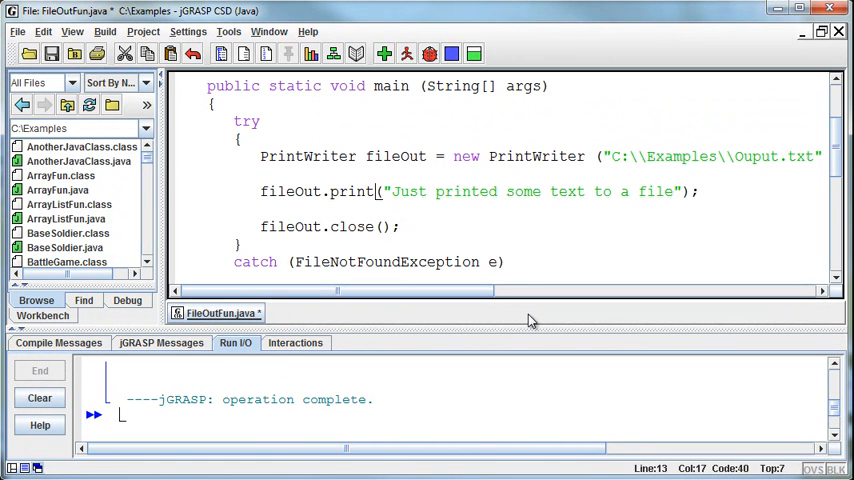
pyautogui.click(704, 192)
pyautogui.write('.')
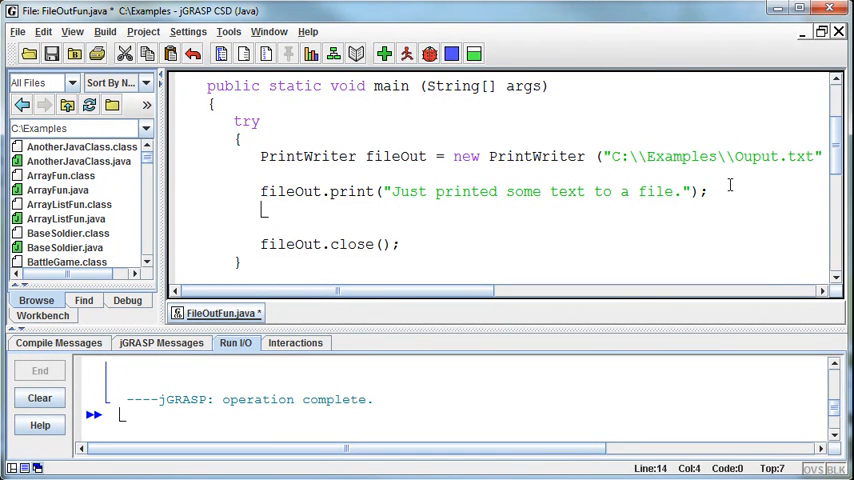
pyautogui.write('fileOut.print')
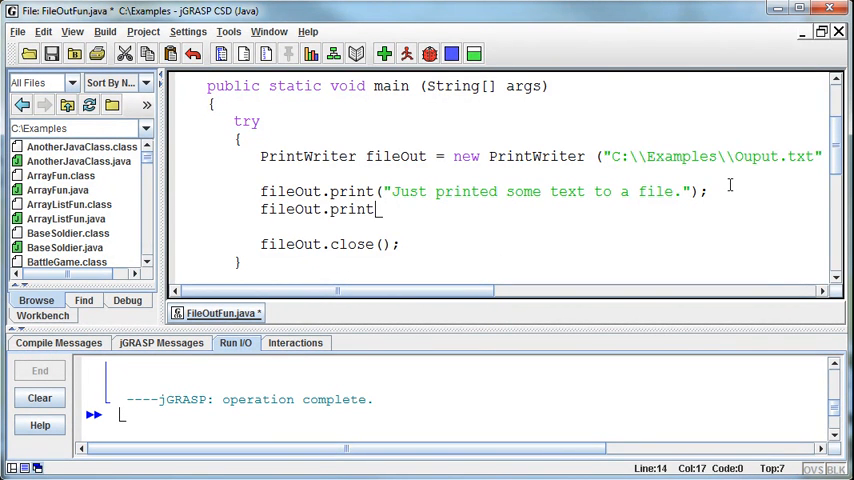
pyautogui.write('("')
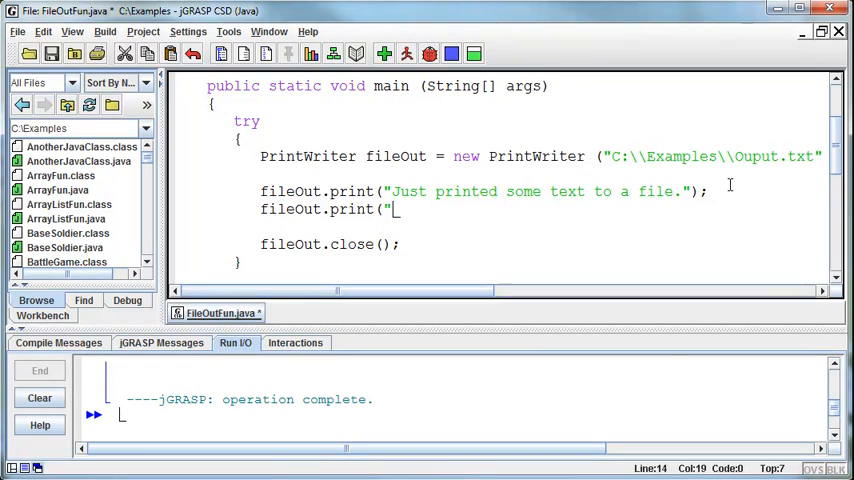
pyautogui.write('Oh, wait -- H')
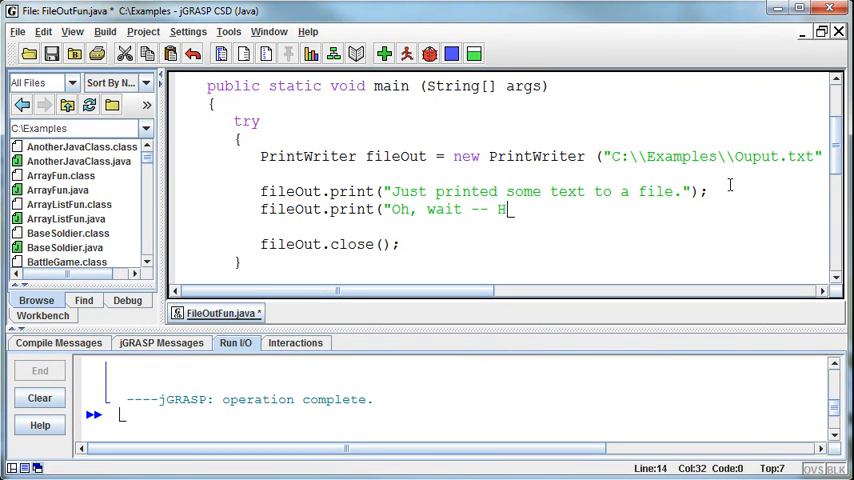
pyautogui.write("ere's som")
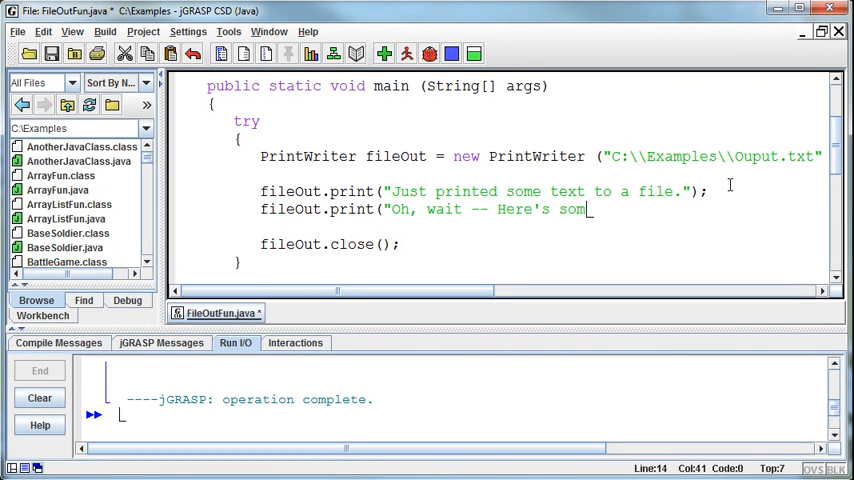
pyautogui.write('e more");')
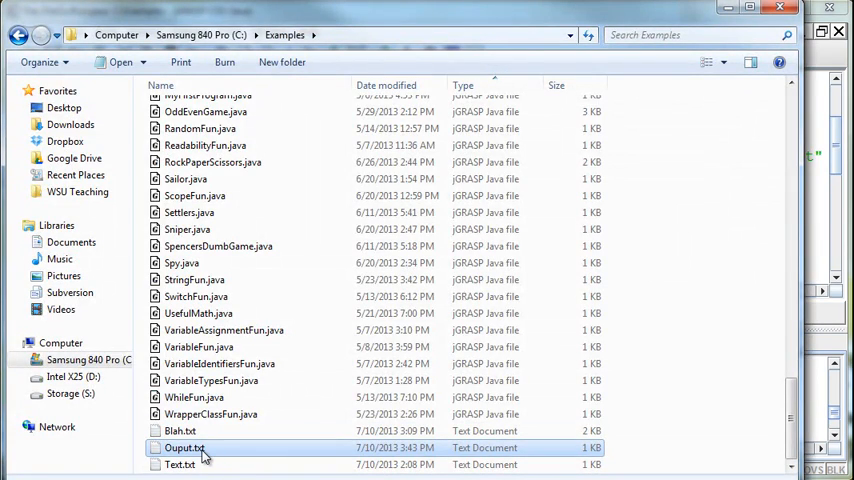
pyautogui.doubleClick(184, 448)
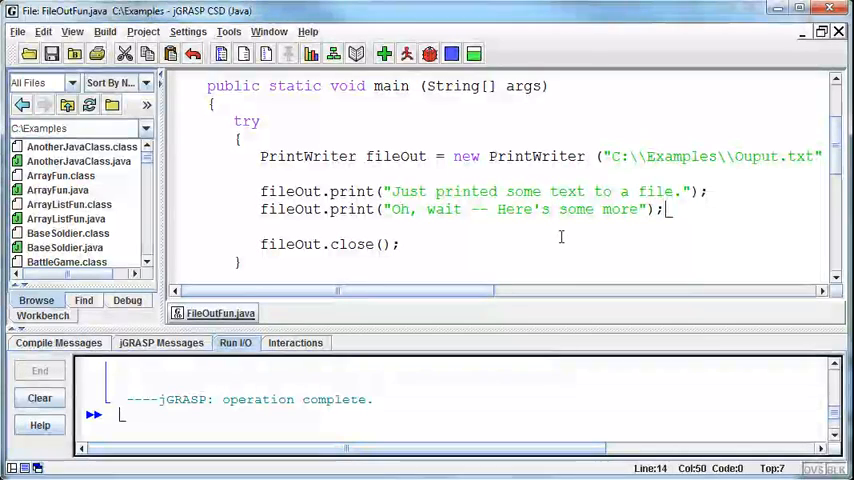
pyautogui.moveTo(612, 250)
pyautogui.write('.')
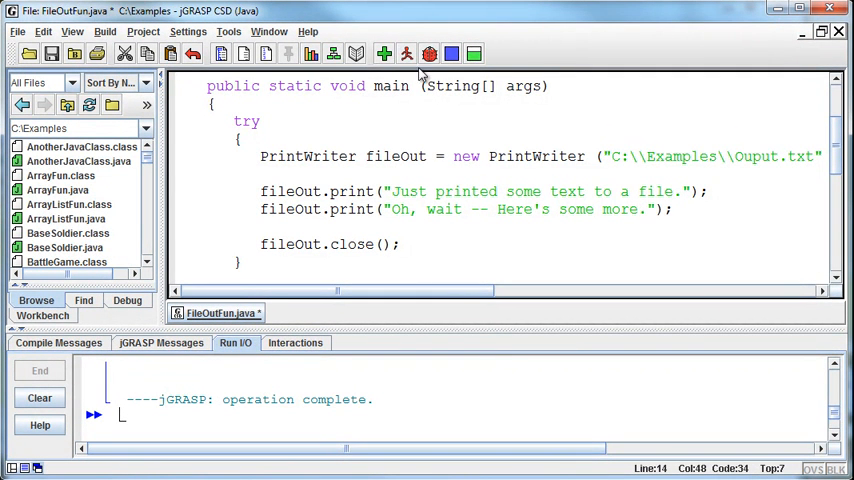
# Rerun the program, view both sentences run together in Ouput.txt, and close Notepad.
pyautogui.click(406, 54)
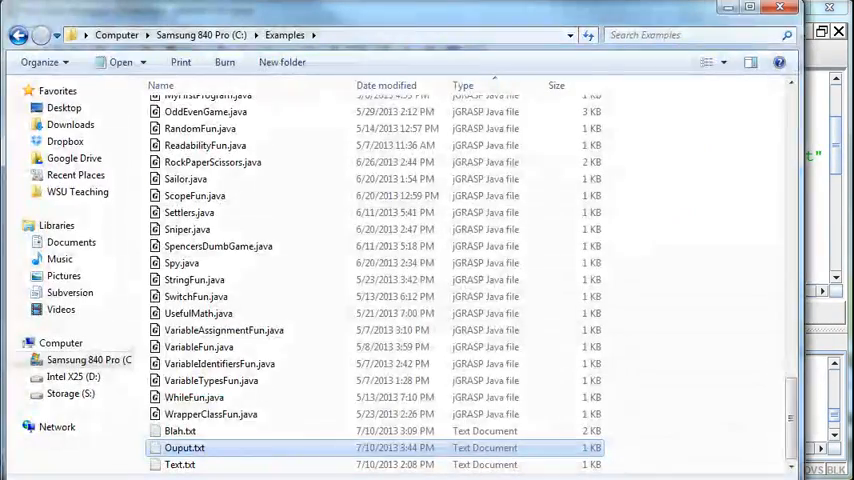
pyautogui.doubleClick(184, 448)
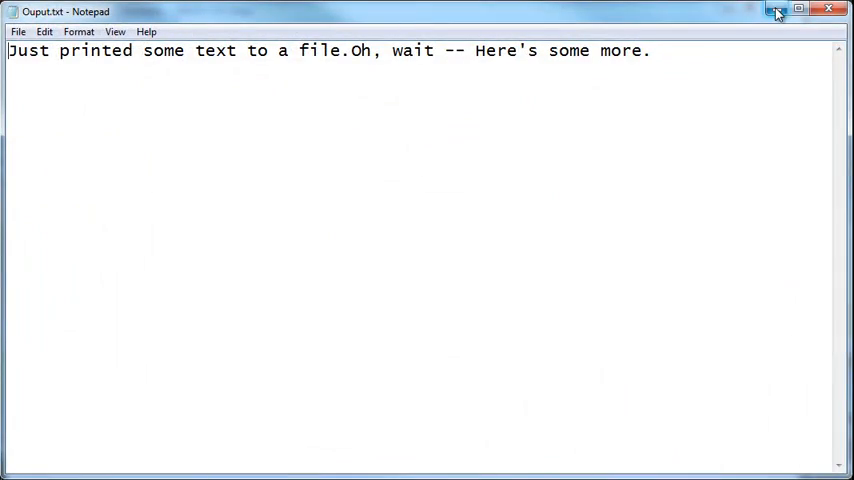
pyautogui.click(780, 12)
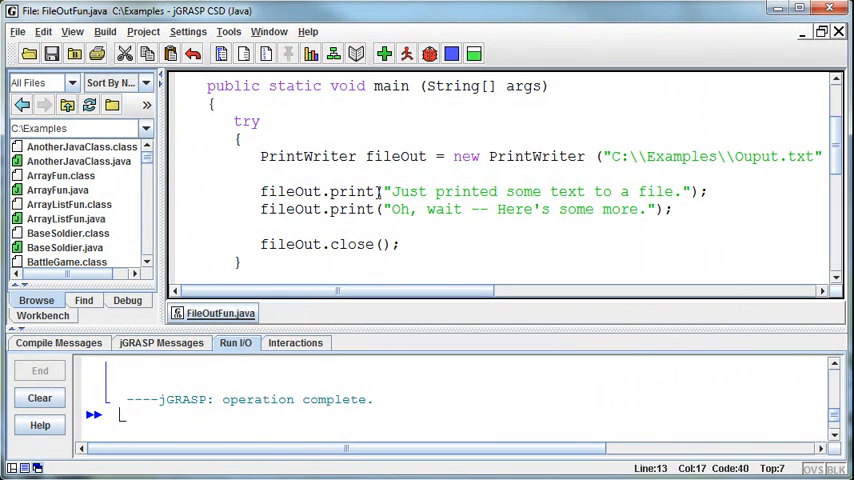
# Change the fileOut.print calls to println so each sentence ends with a line break, and rerun.
pyautogui.write('ln')
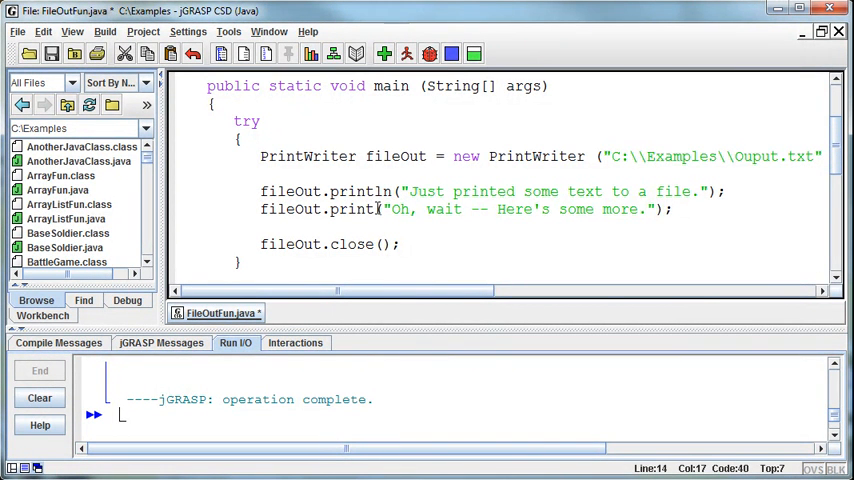
pyautogui.click(384, 54)
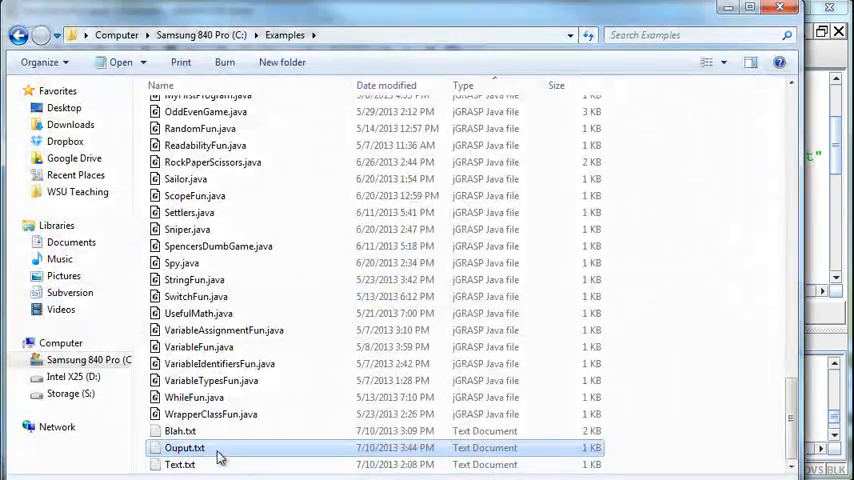
# View Ouput.txt showing the two sentences on separate lines, then close Notepad.
pyautogui.doubleClick(184, 448)
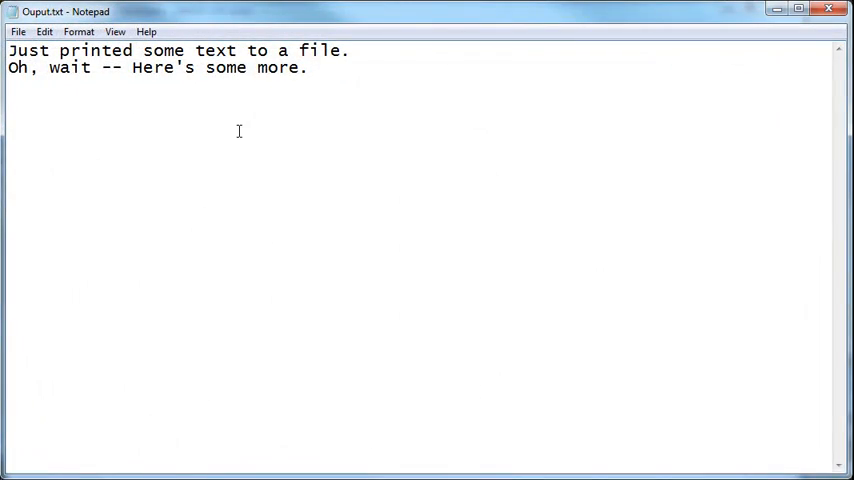
pyautogui.moveTo(284, 180)
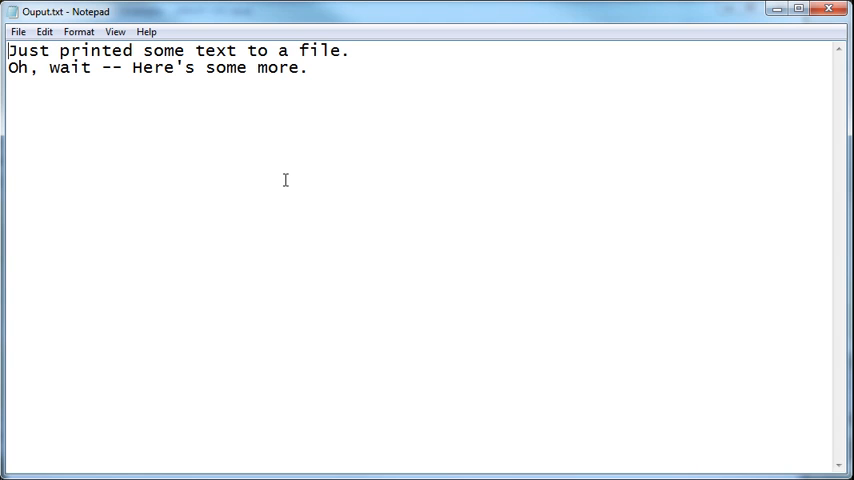
pyautogui.moveTo(344, 168)
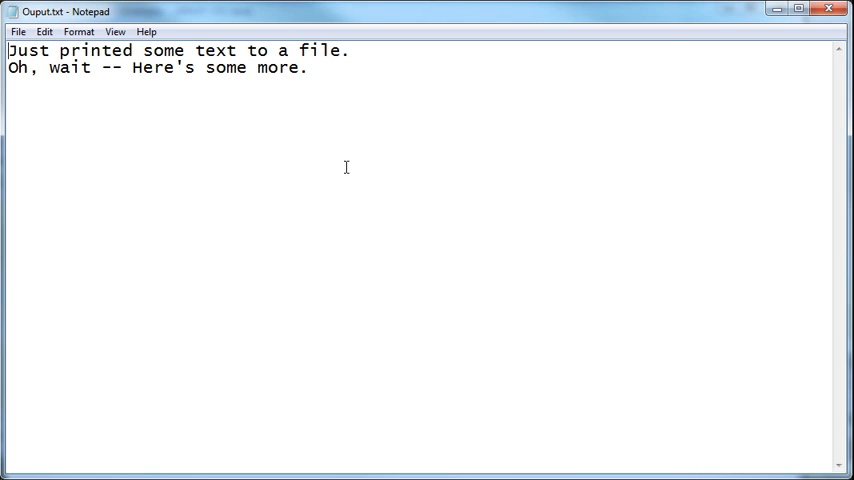
pyautogui.moveTo(644, 228)
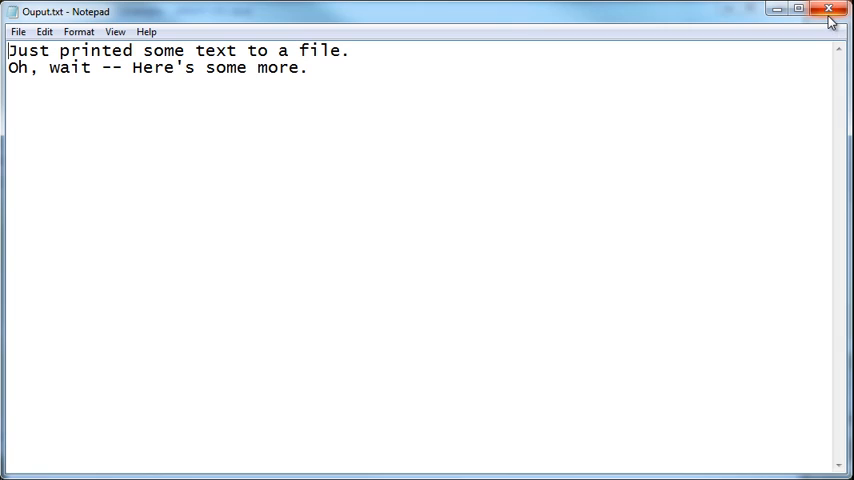
pyautogui.click(830, 12)
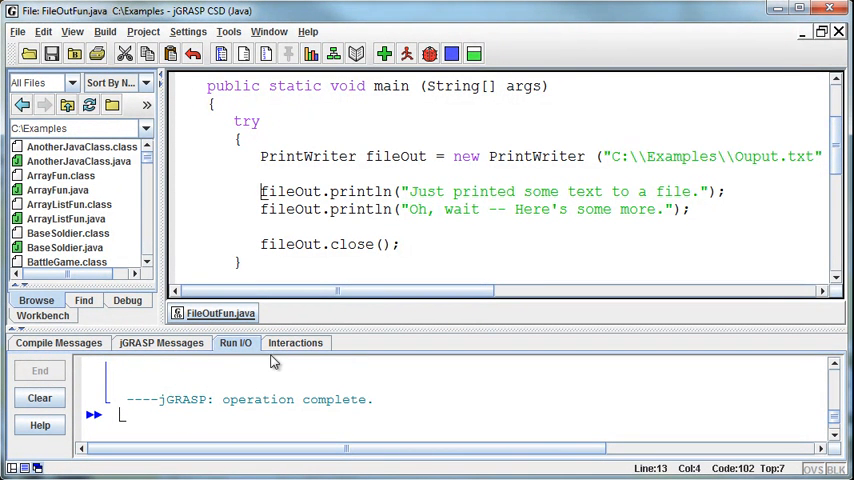
pyautogui.moveTo(330, 274)
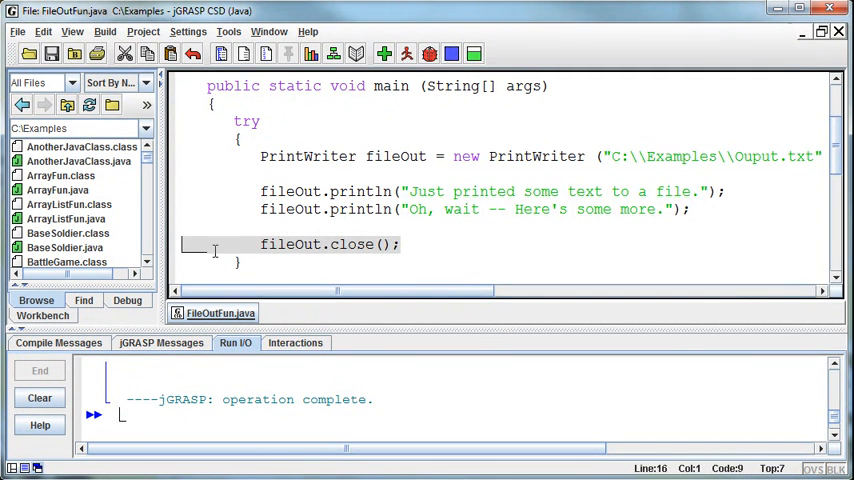
pyautogui.click(400, 244)
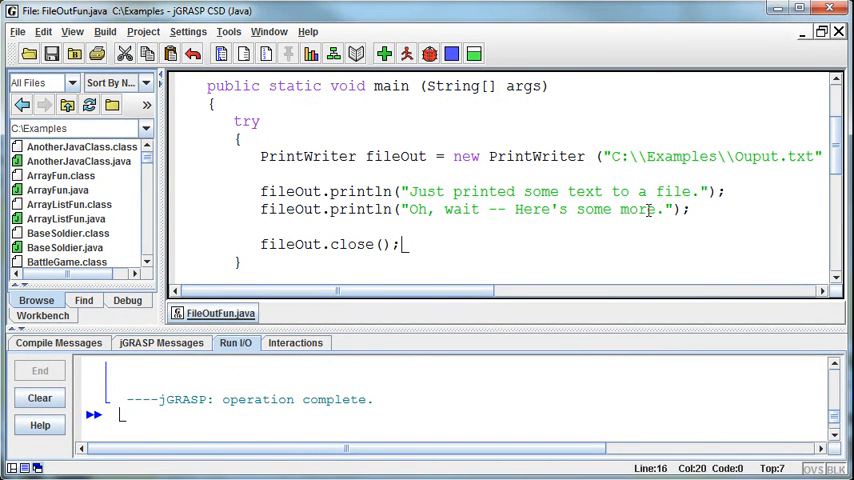
pyautogui.moveTo(690, 254)
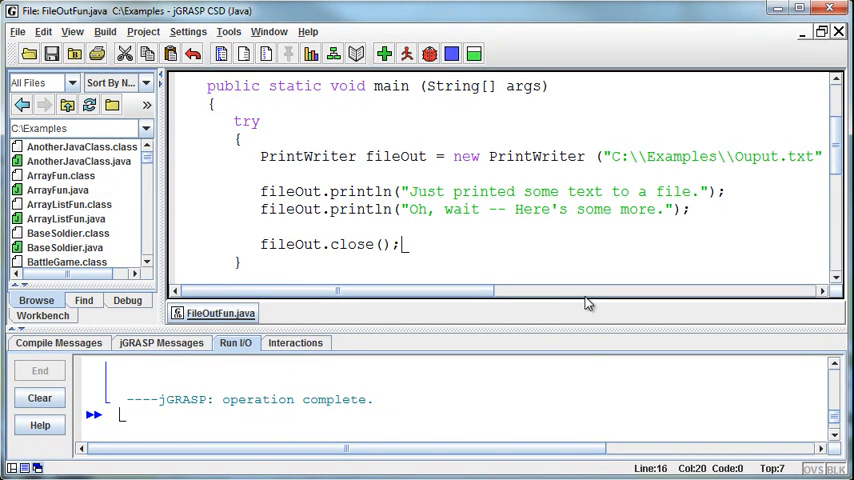
pyautogui.moveTo(690, 436)
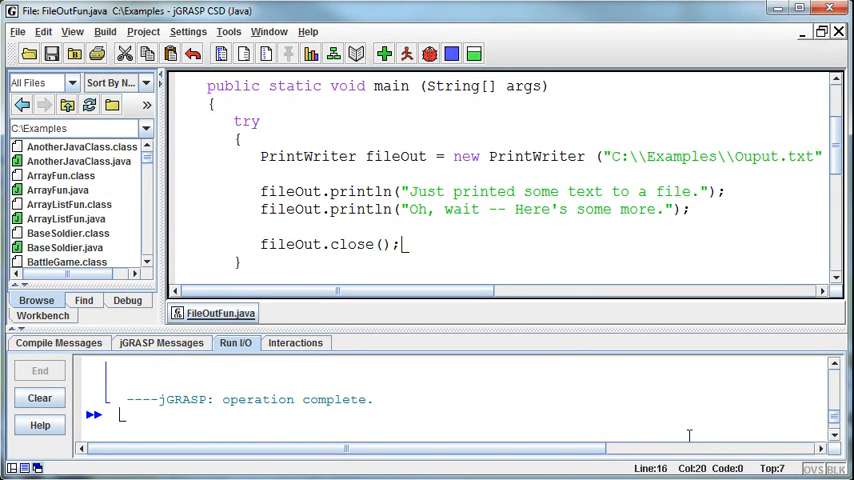